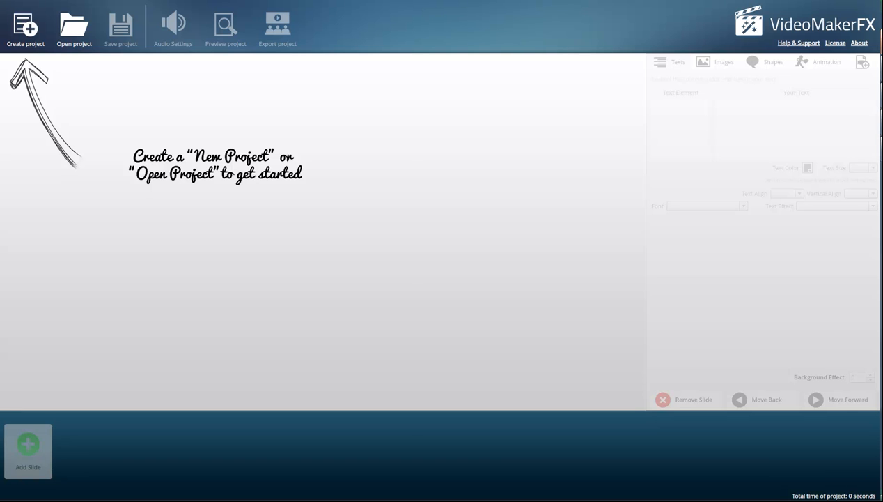
mouse_move(388, 215)
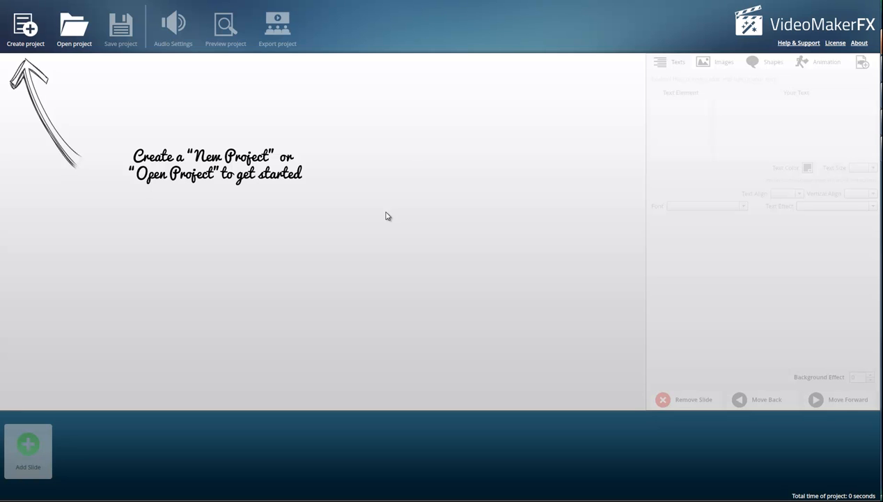
mouse_move(367, 198)
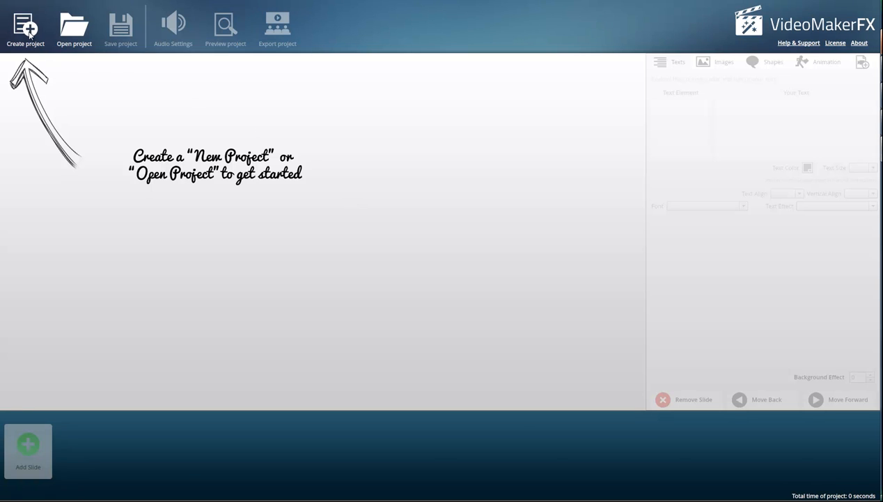
Step: Create a new project named 'demo video'
left_click(25, 25)
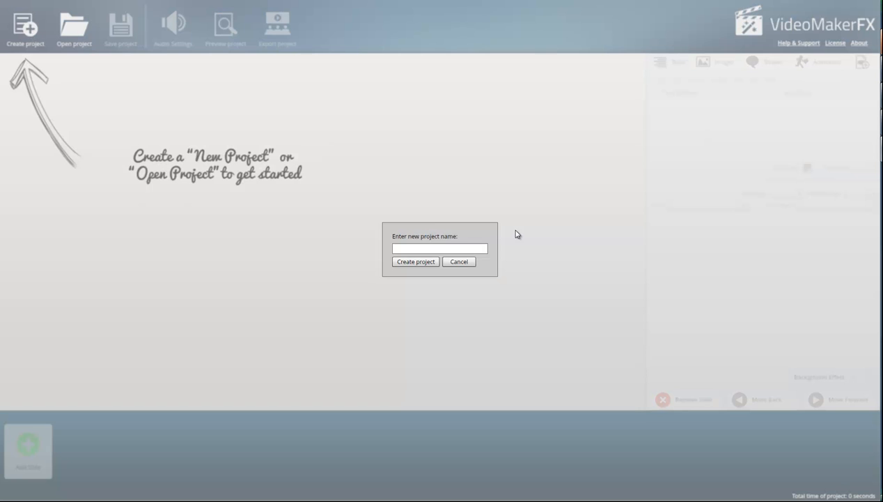
left_click(439, 248)
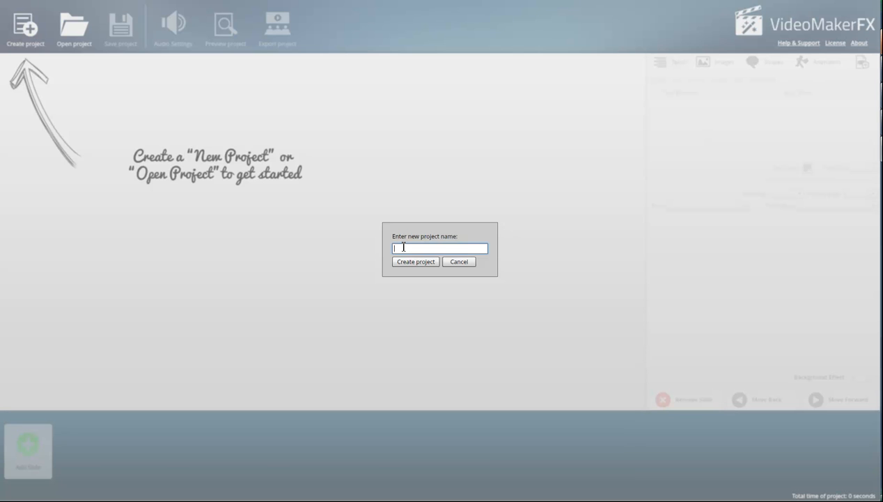
type("demo-")
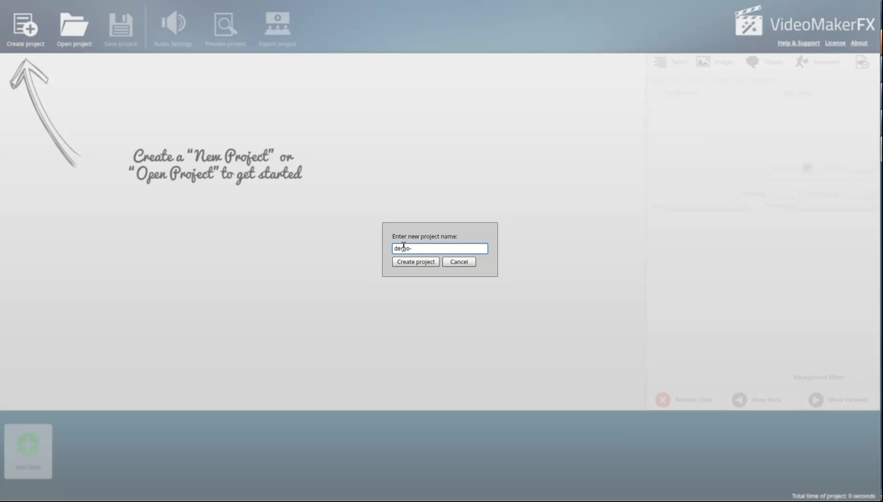
type("video")
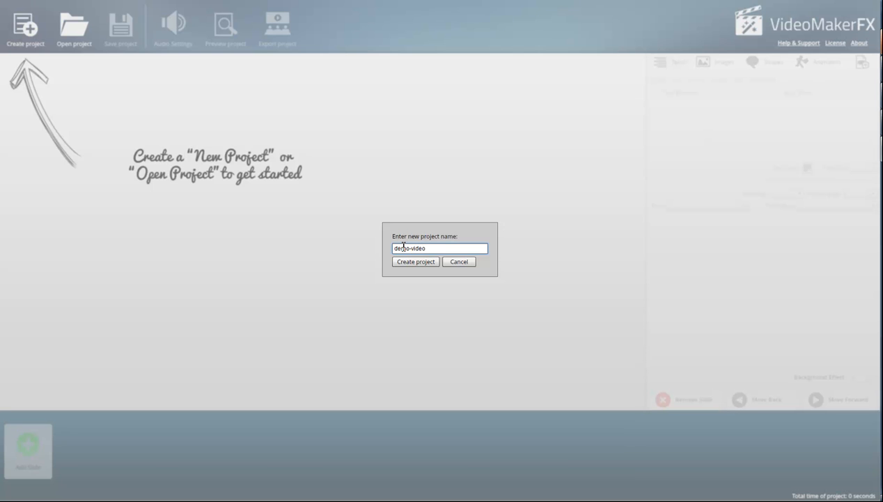
left_click(415, 262)
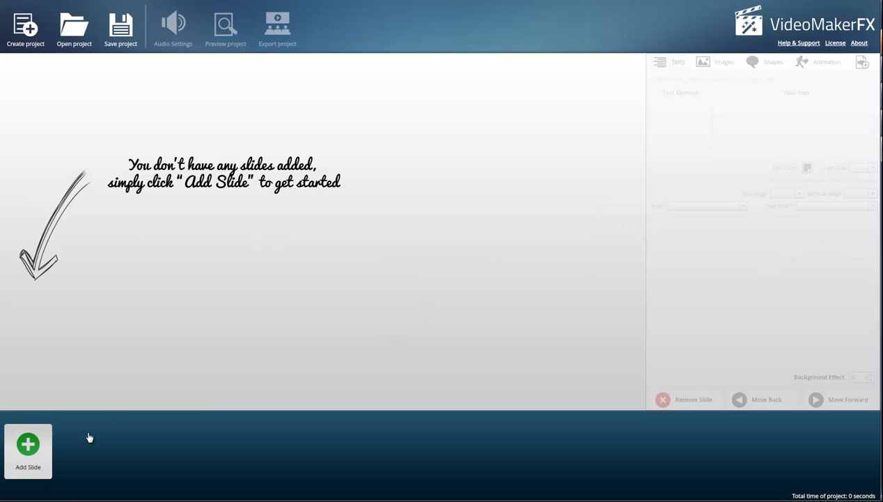
mouse_move(70, 245)
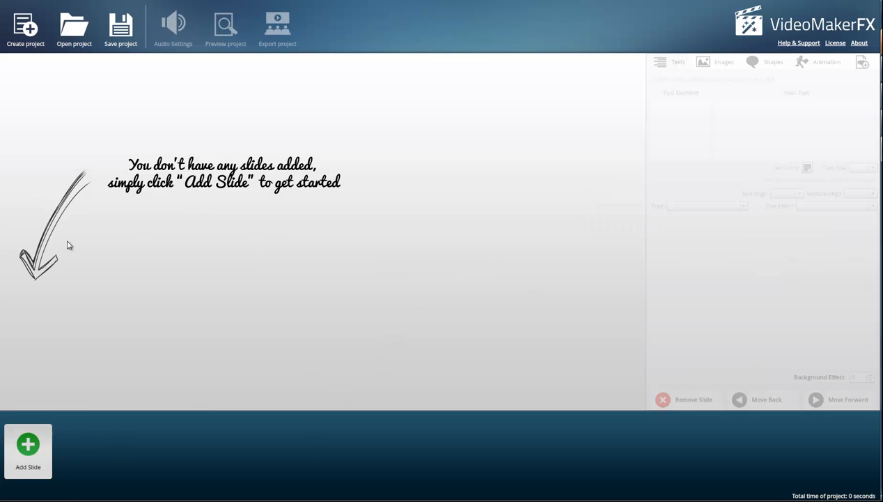
Step: Add all six slides of the Character Anna theme to the project
left_click(28, 444)
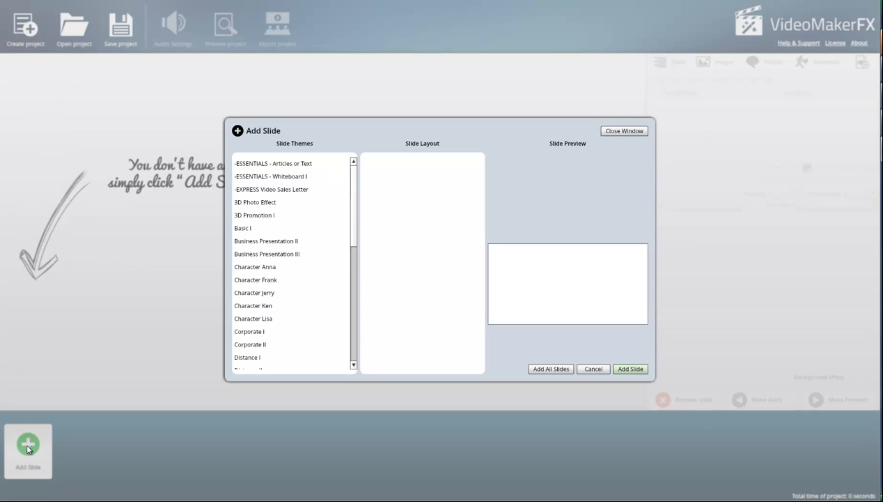
left_click(271, 175)
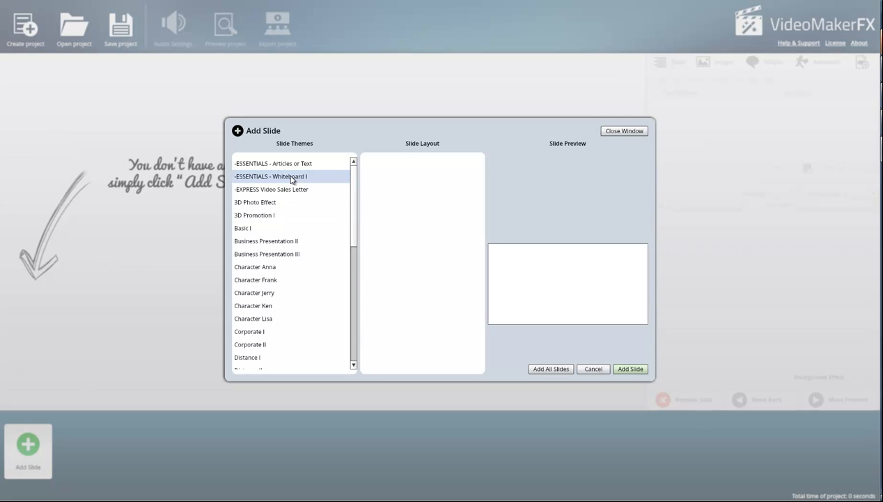
left_click(253, 292)
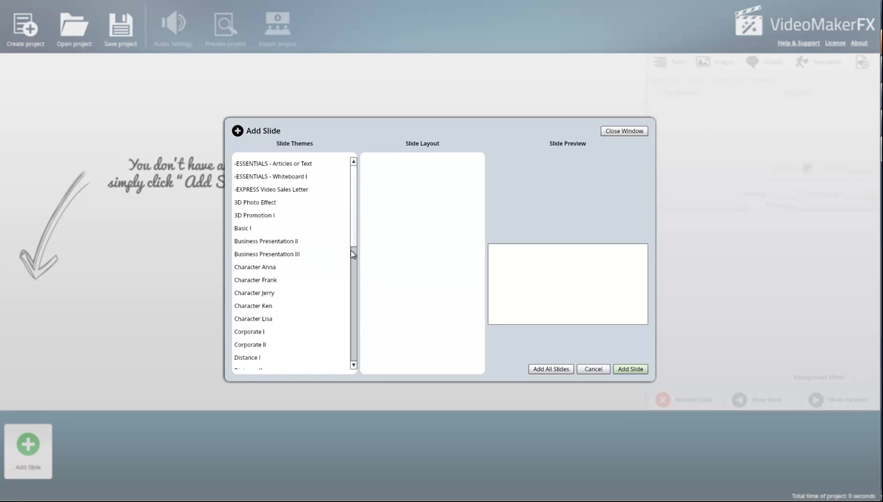
mouse_move(353, 239)
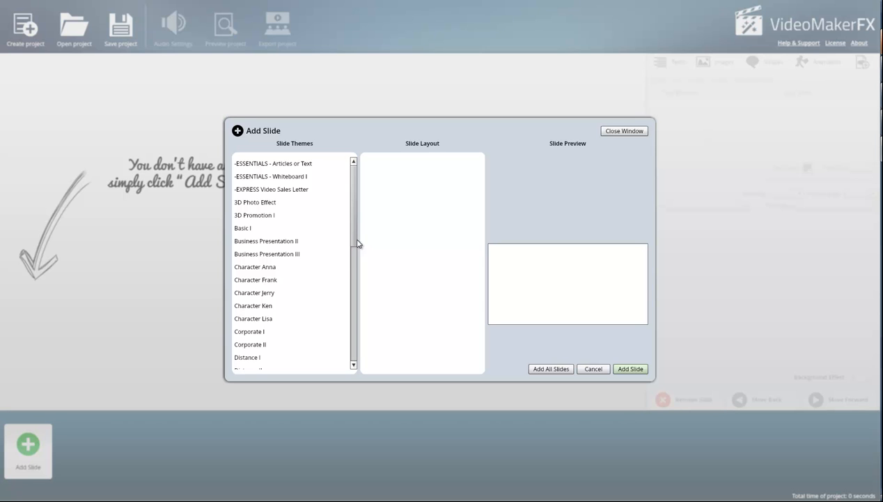
left_click(255, 267)
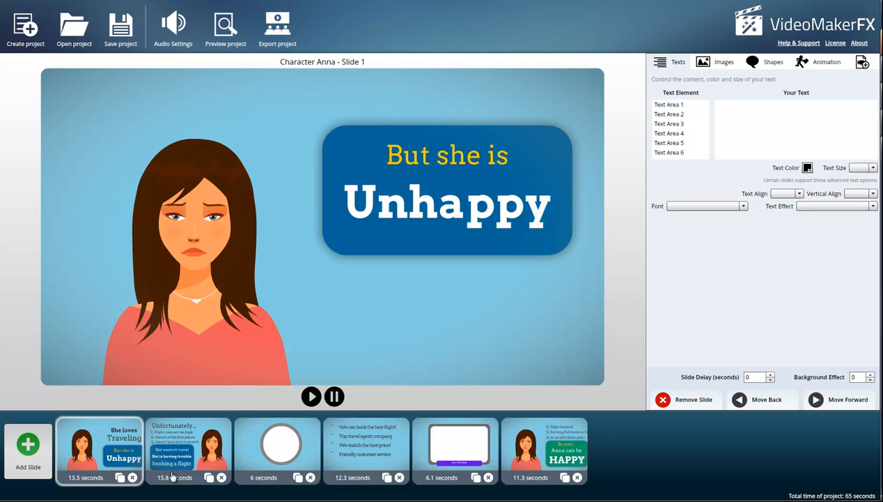
Step: Add Character Anna Slide 7, the company closing slide, to the project
left_click(27, 445)
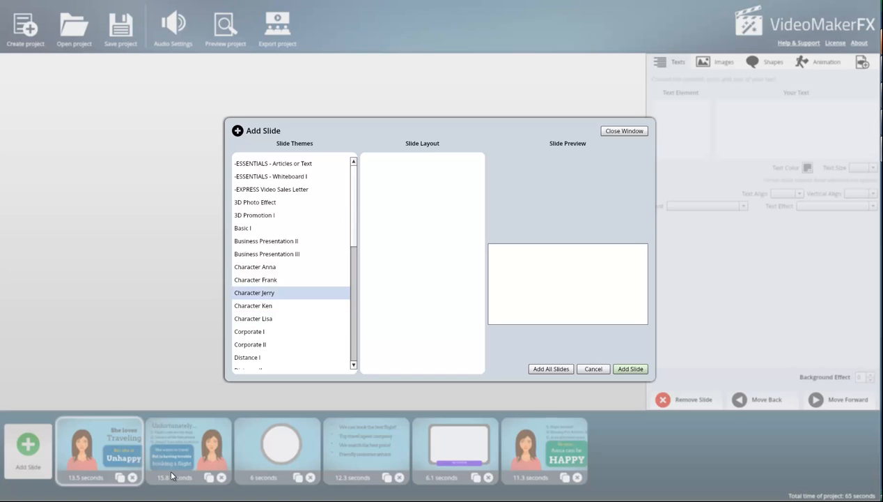
left_click(255, 266)
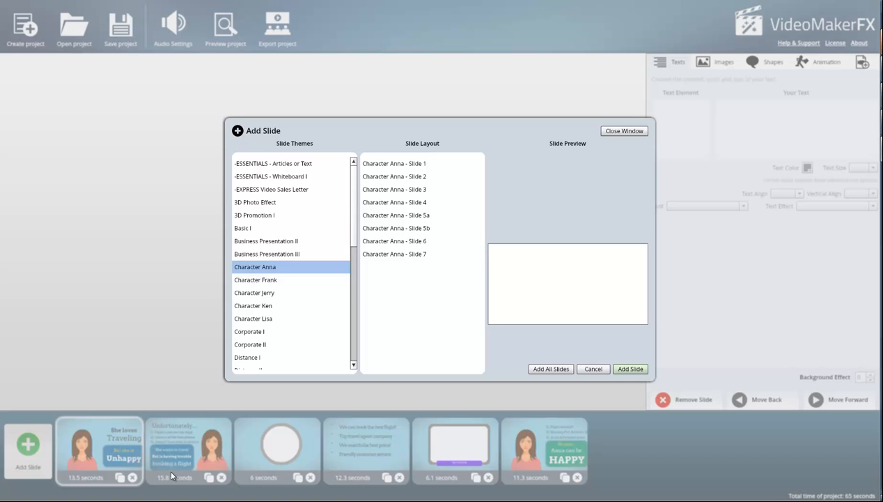
left_click(394, 254)
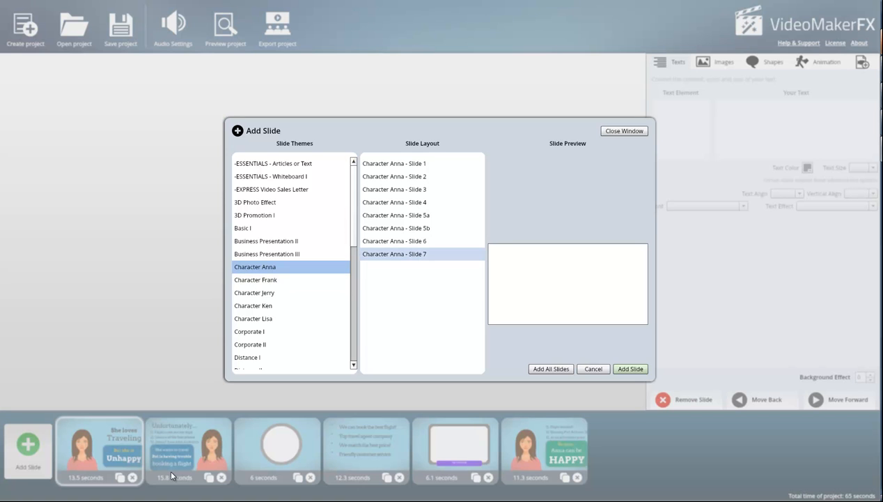
left_click(395, 253)
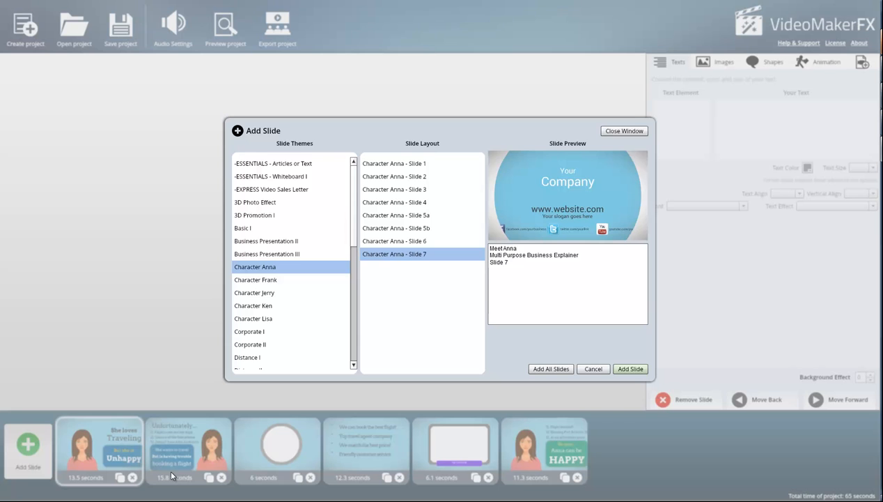
left_click(630, 368)
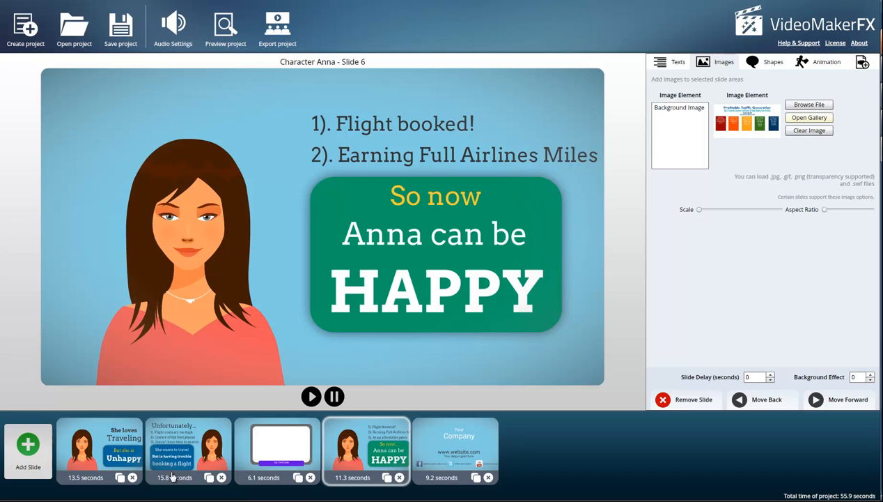
Step: Change the slide text to 'When she' / 'Discovers', clearing the middle line, and replay it
left_click(677, 62)
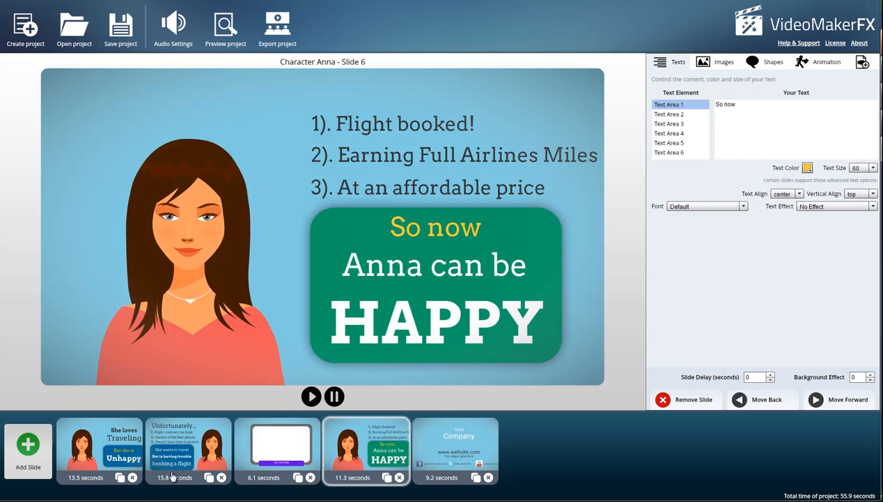
left_click(310, 395)
type("When she")
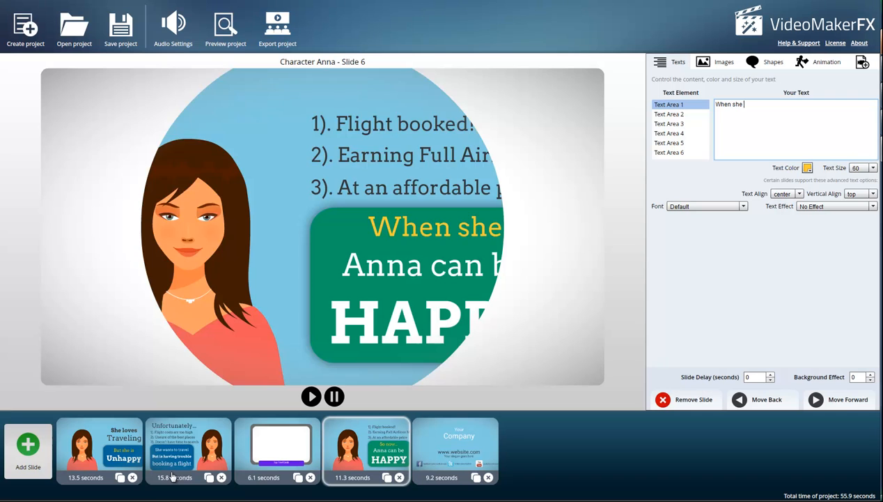
left_click(668, 114)
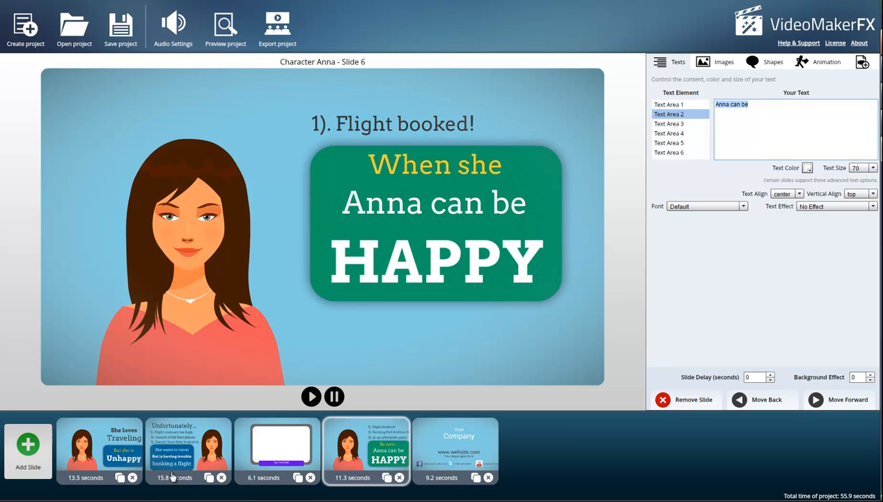
left_click(669, 122)
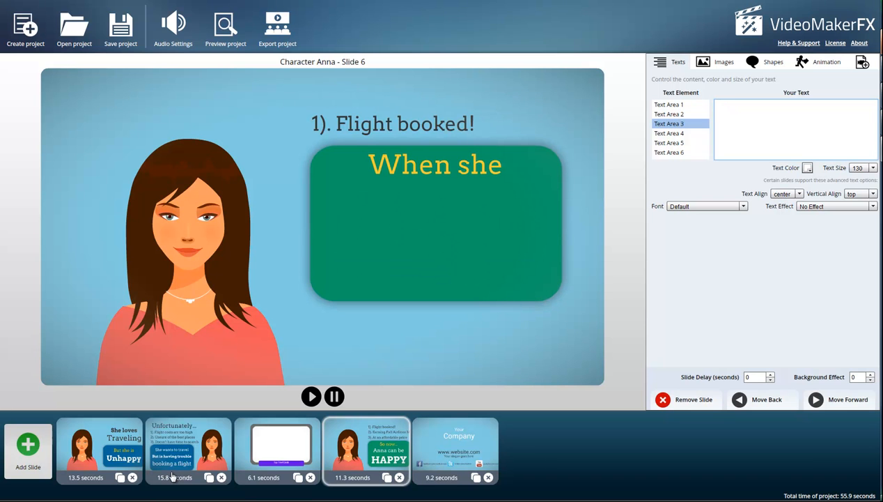
type("Discovers")
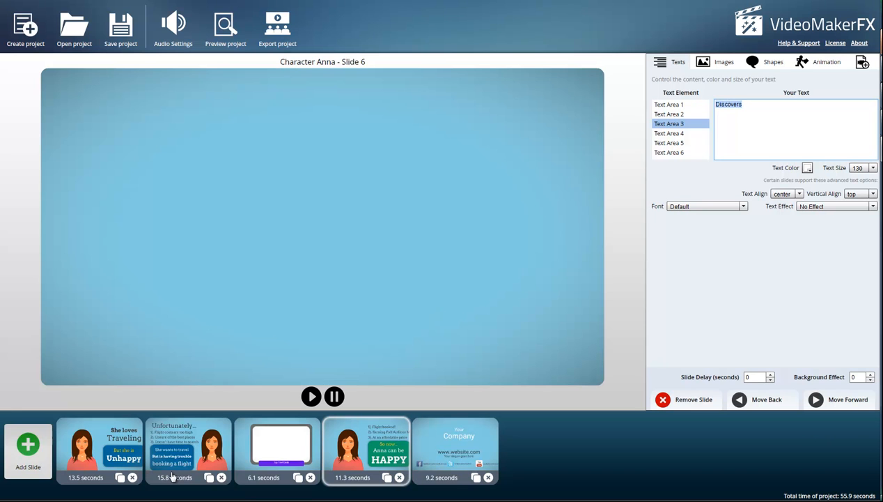
left_click(877, 170)
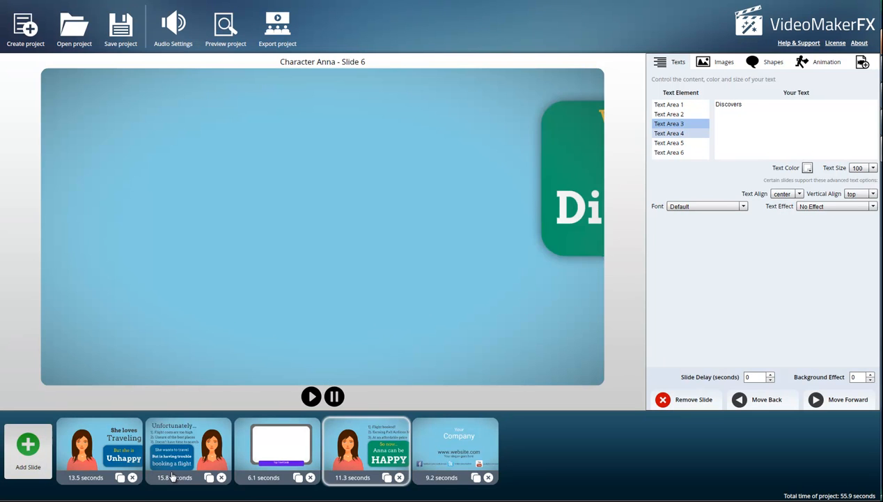
left_click(668, 133)
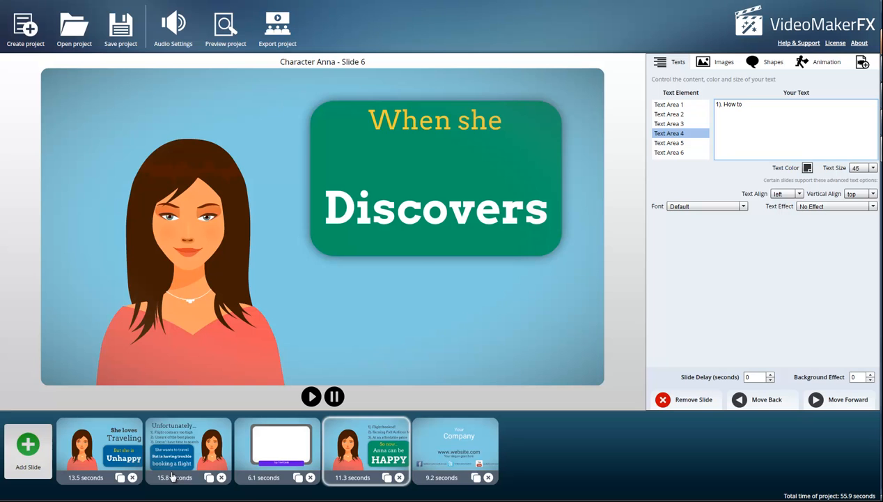
Step: Fill the bullet lines with Evergreen Traffic and 'Her Next Success Steps', then remove the company slide
type("build Free Traffic")
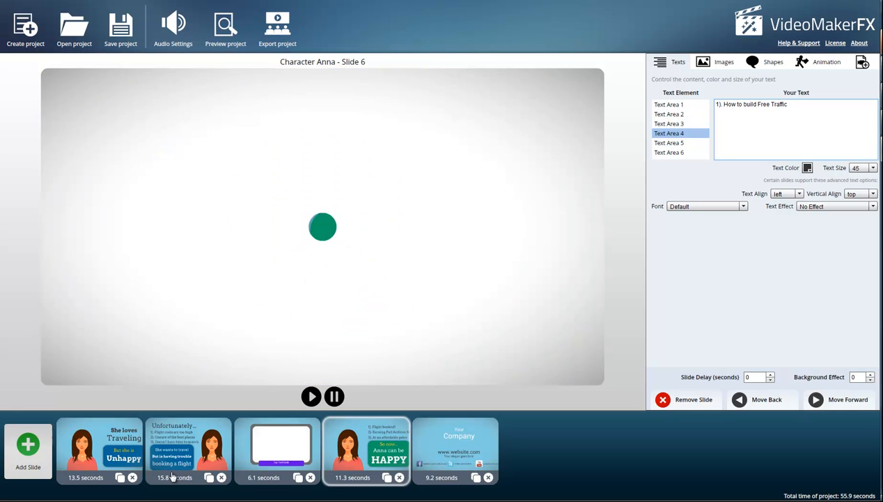
left_click(310, 396)
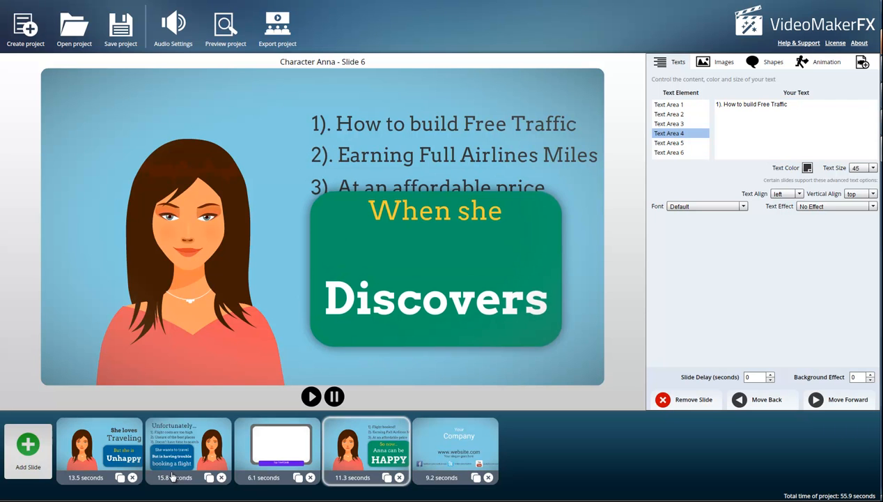
left_click(670, 142)
type("2). Create")
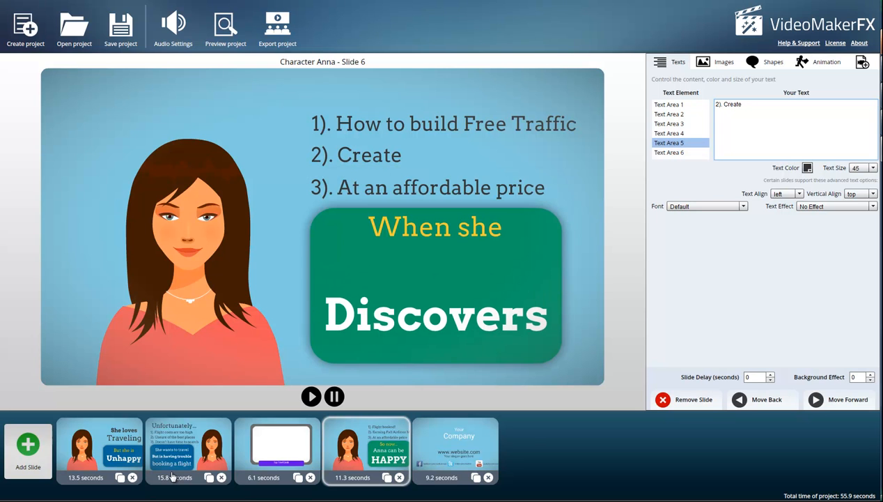
type("Evergreen Traffic")
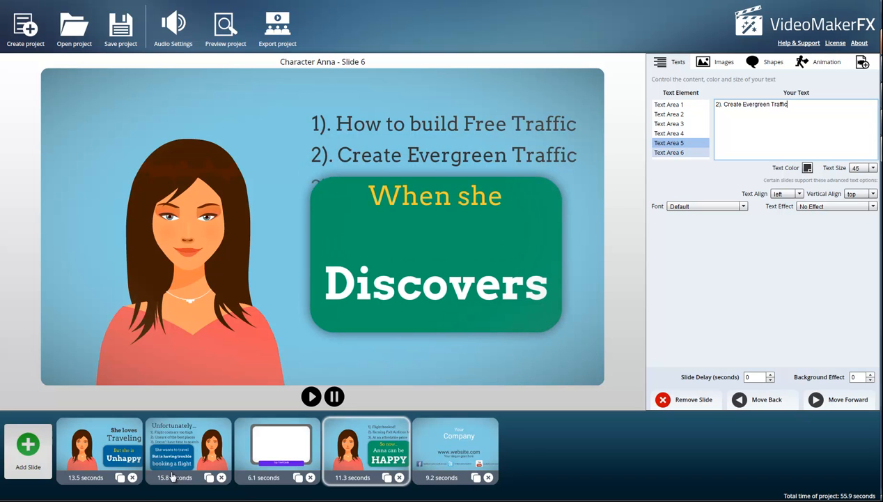
left_click(668, 152)
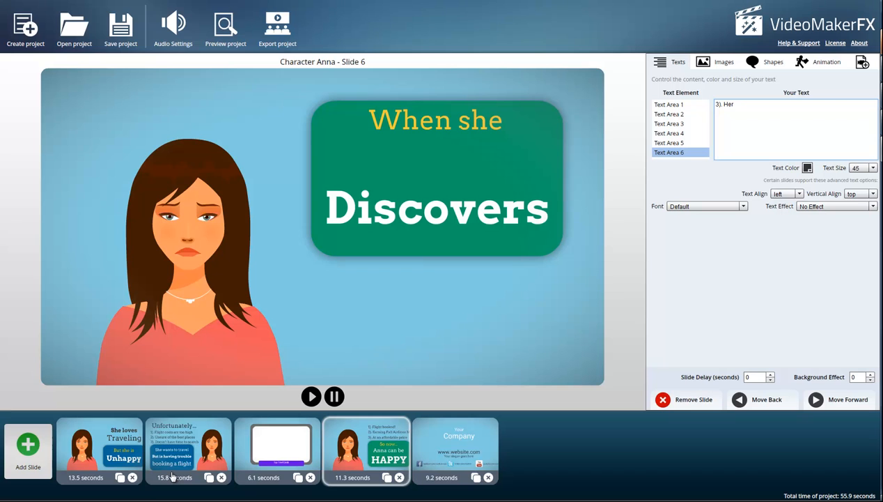
type("Next Success Steps")
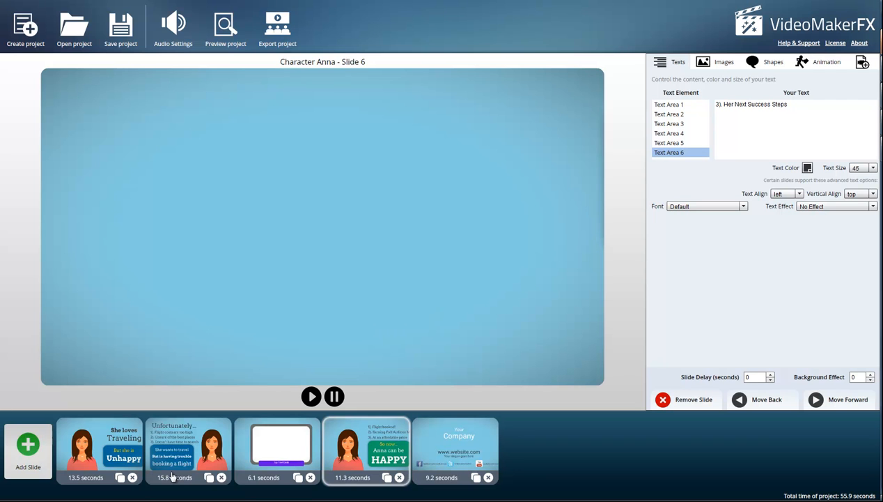
left_click(460, 453)
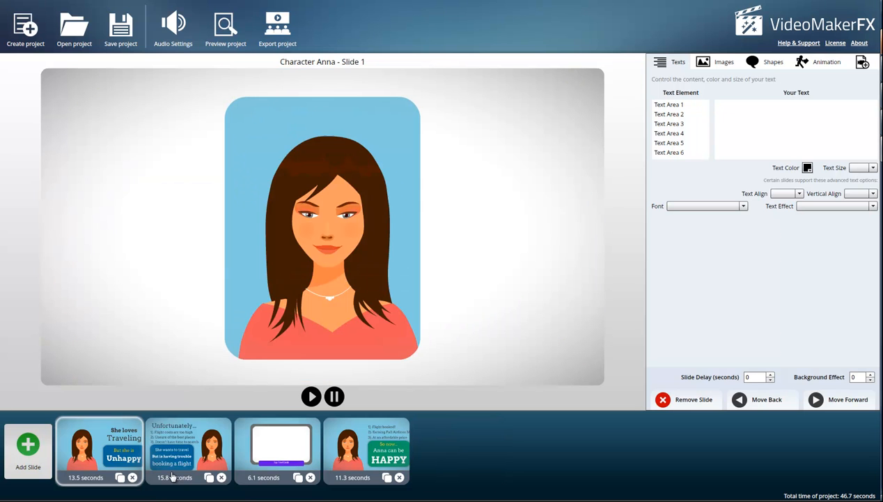
Step: Start adding a new slide from the theme picker
left_click(28, 446)
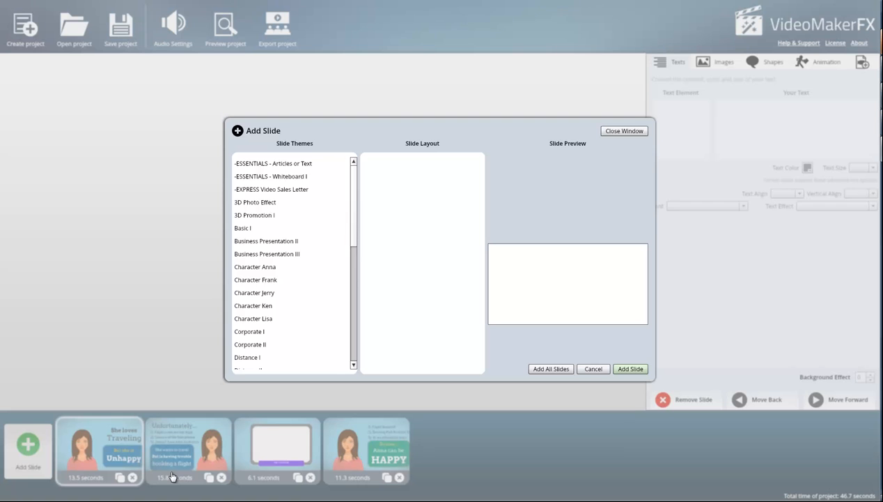
Step: Add the Whiteboard Set II 'This is Sara' Slide 1 after previewing Whiteboard Set I
scroll("down", 3)
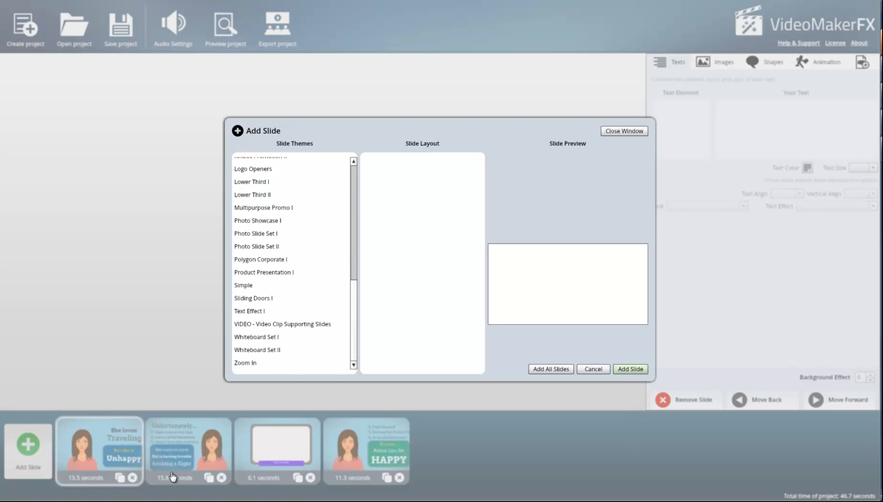
left_click(257, 336)
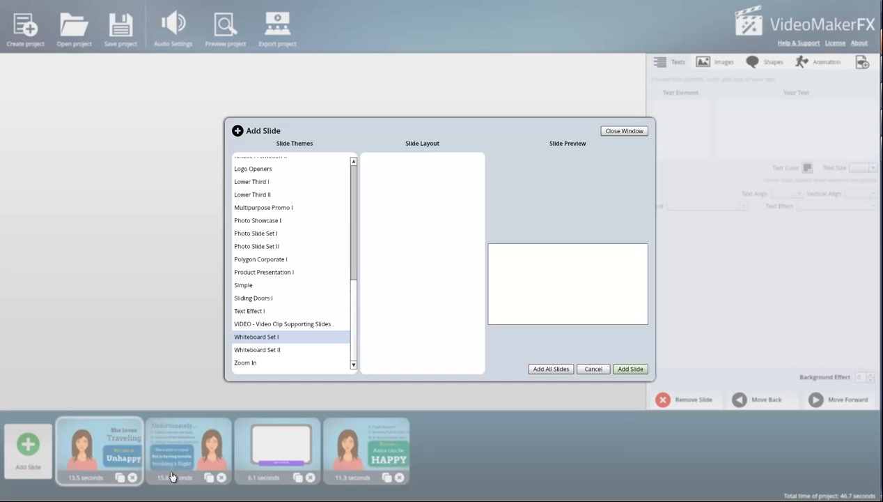
left_click(257, 336)
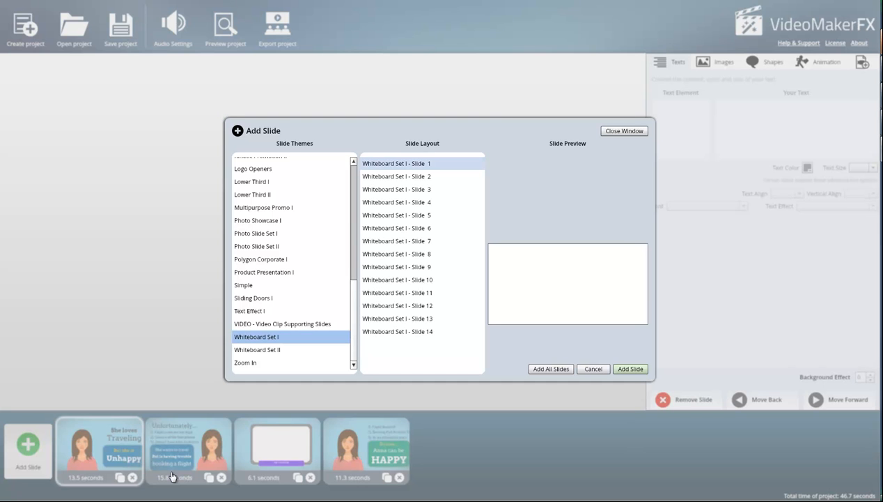
left_click(396, 163)
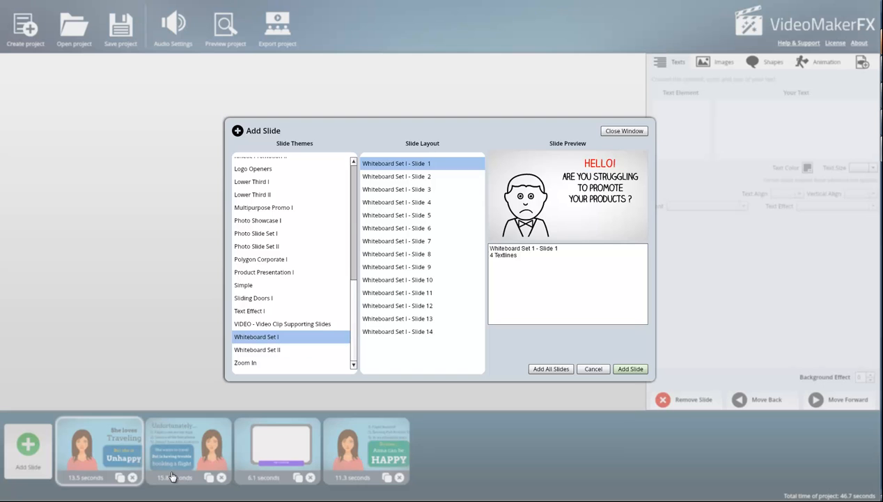
left_click(257, 349)
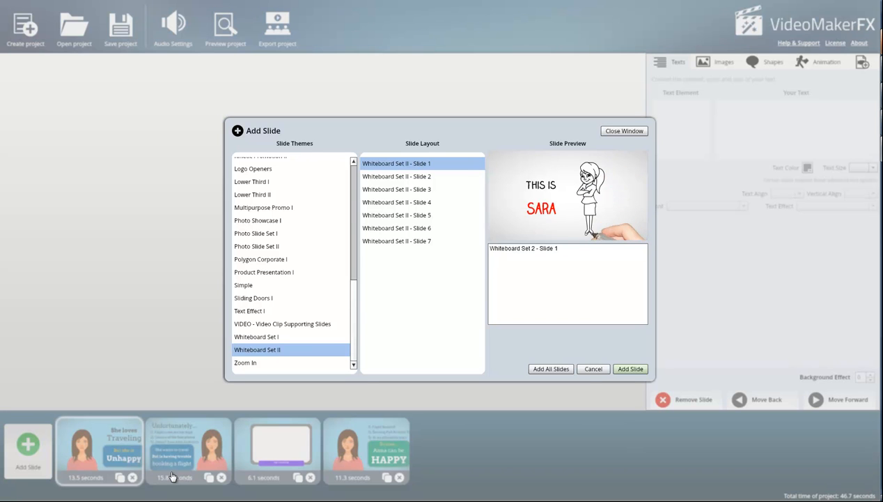
left_click(629, 368)
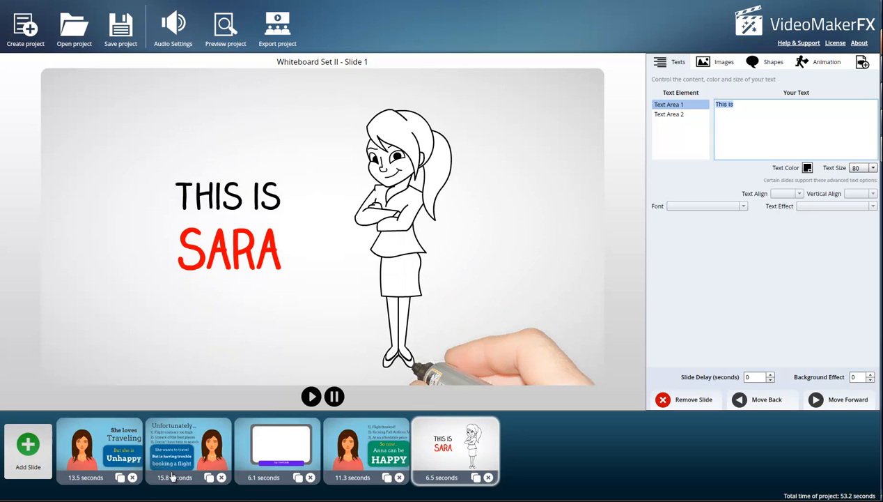
Step: Enter the Tuesday session day on the Sara slide and start adding another slide
type("Tues")
type("4 pm EDT")
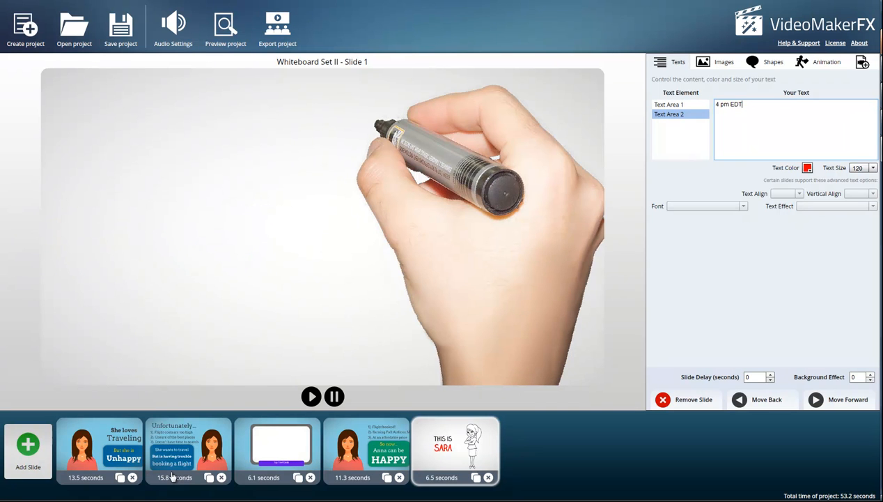
left_click(28, 445)
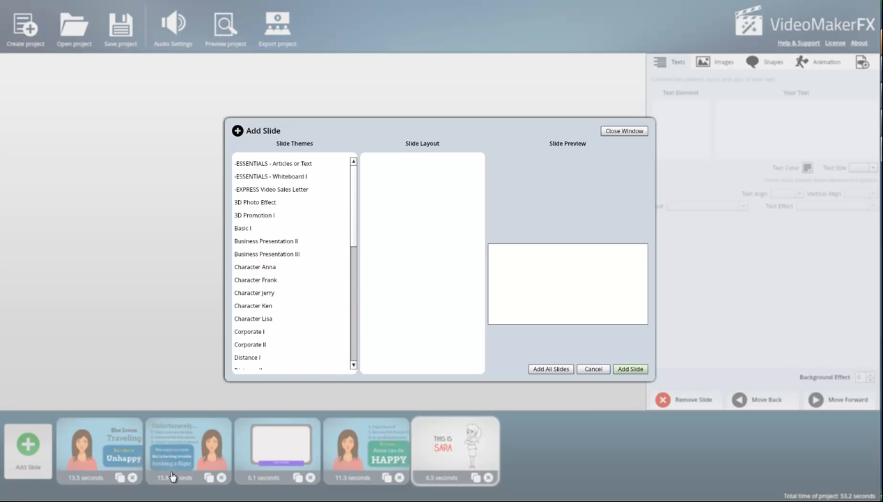
Step: Add a second Whiteboard Set II Slide 1 'This is Sara' to the project
scroll("down", 3)
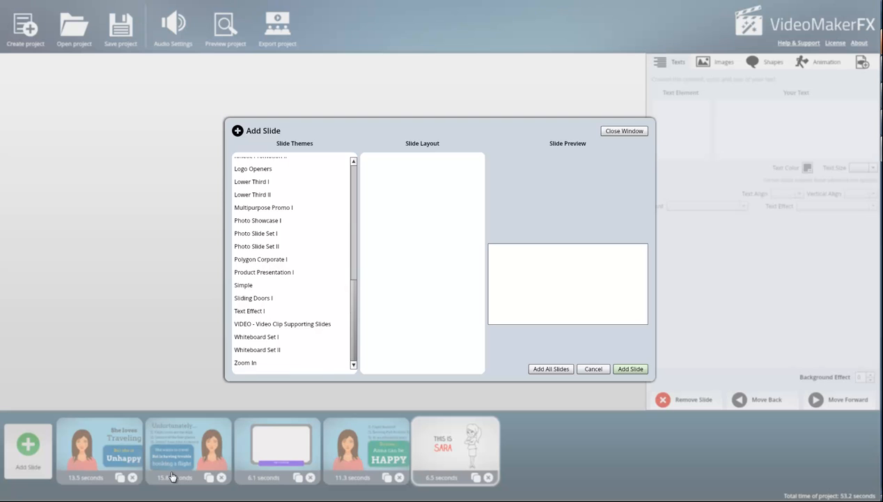
left_click(258, 348)
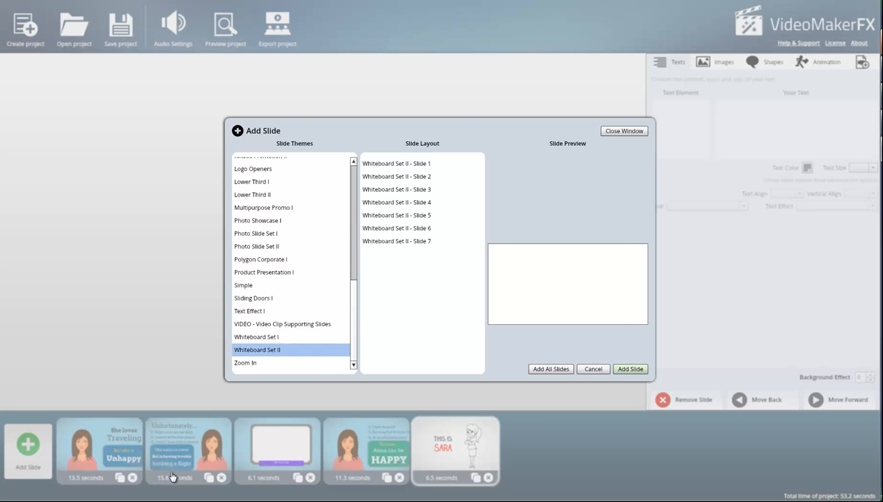
left_click(395, 163)
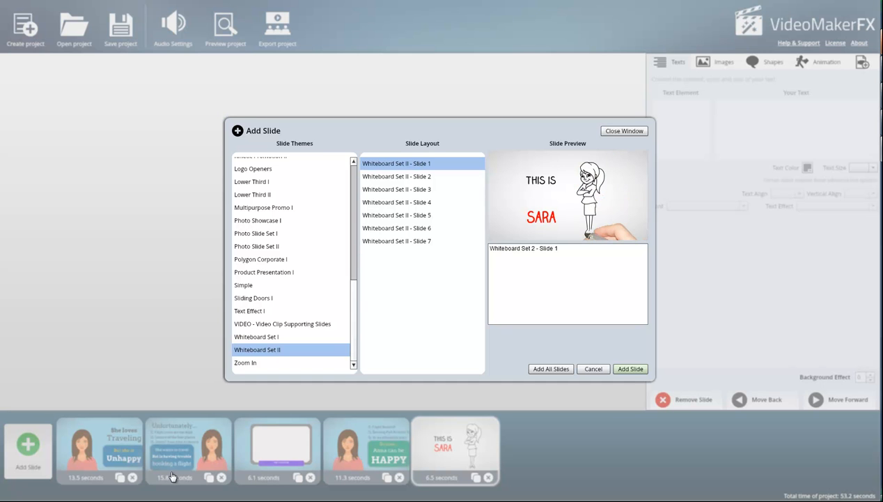
left_click(630, 367)
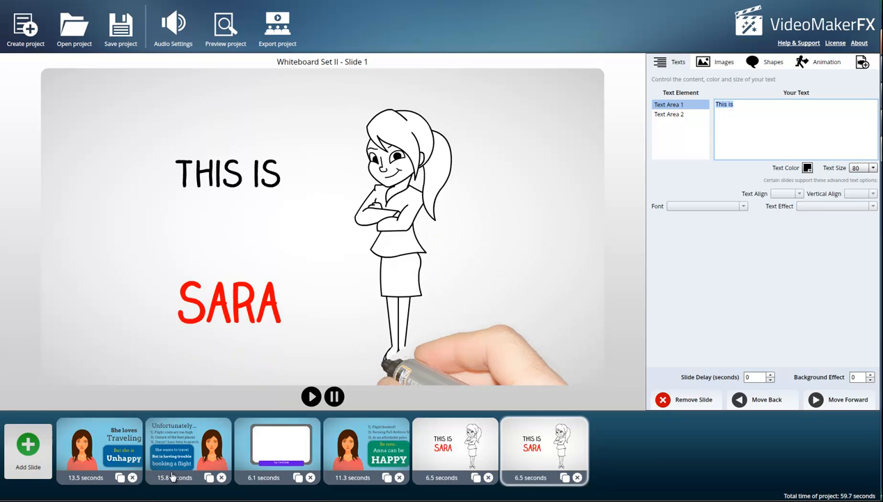
Step: Enter 'JeffHerring.com/free-traffic' on line one and reduce its text size to 45
type("JeffHerring.com")
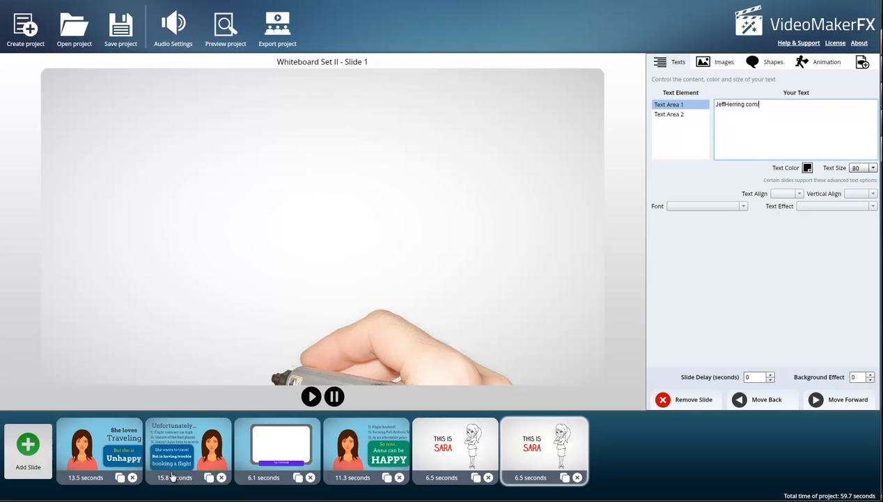
type("/free")
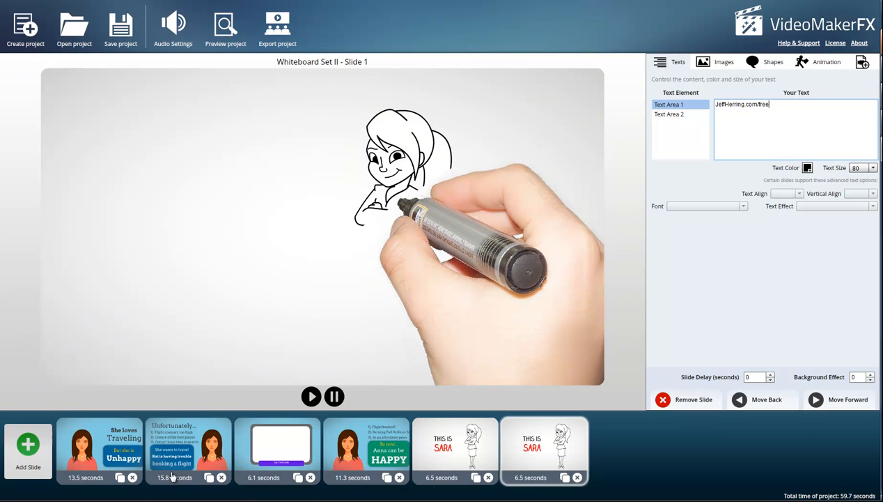
type("-traffic")
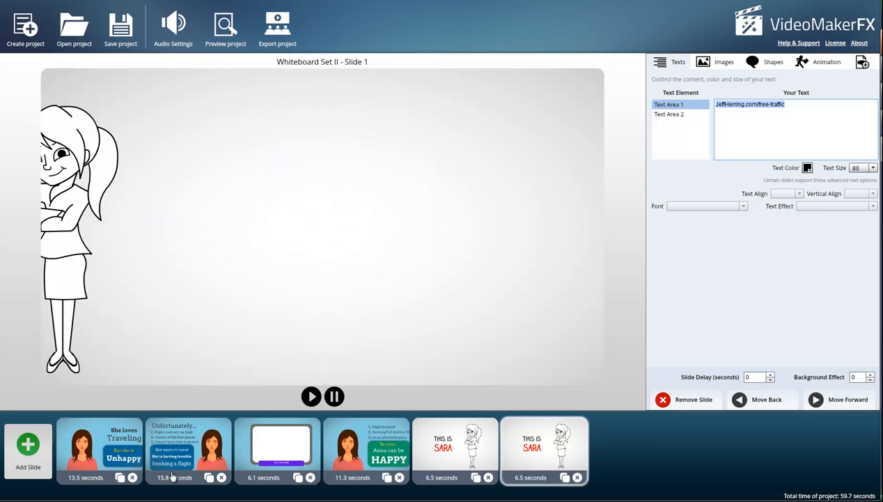
left_click(872, 167)
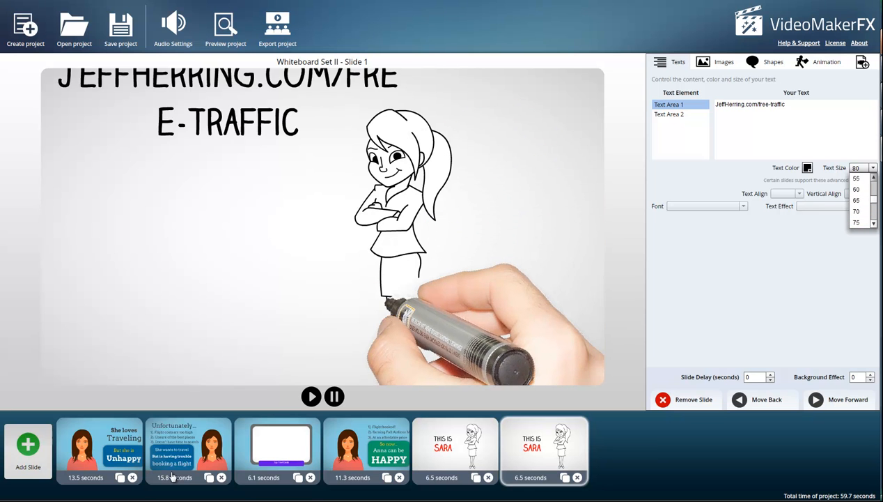
left_click(861, 198)
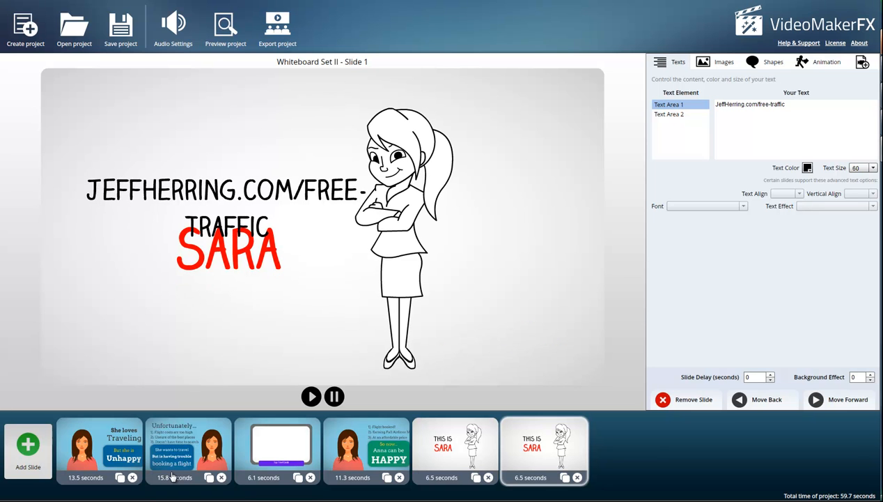
left_click(880, 167)
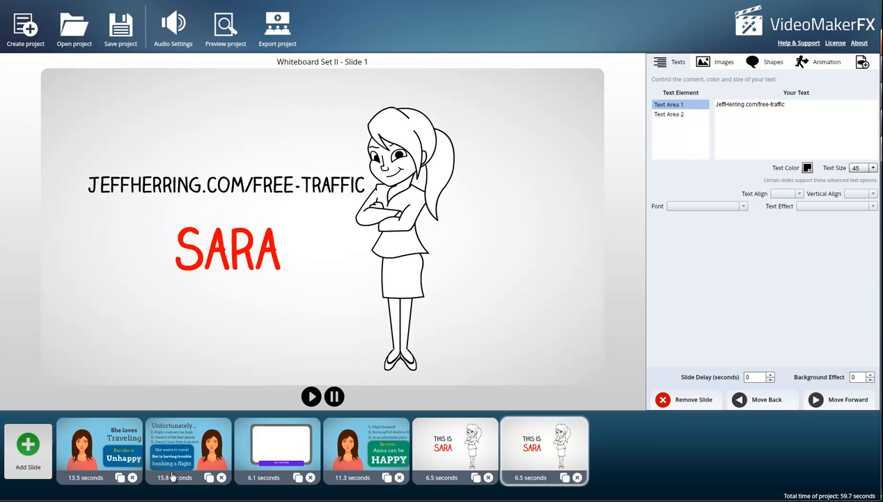
left_click(669, 114)
type("See you")
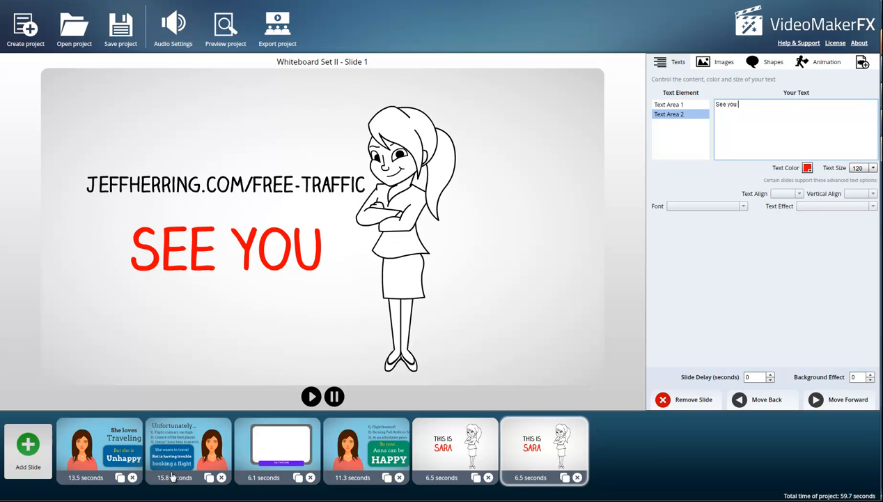
Step: Finish the second text area as "See you Soon!" so the slide shows SEE YOU SOON! in red
type("Soon!")
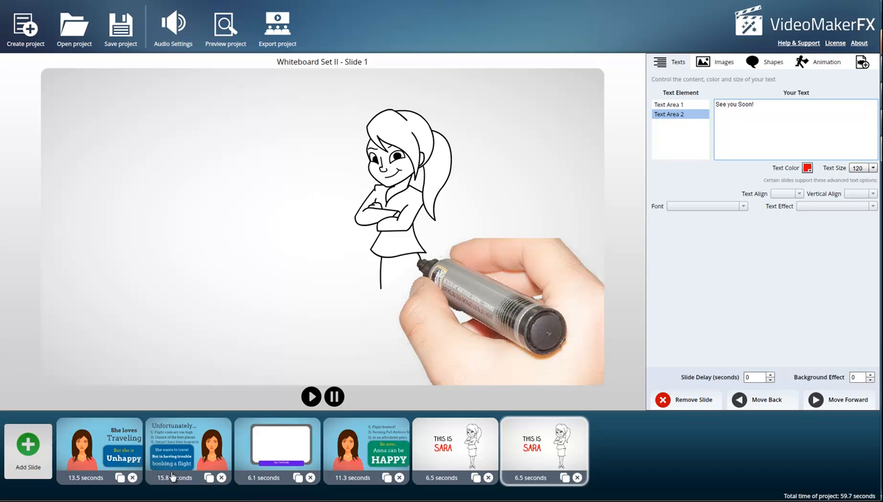
left_click(311, 396)
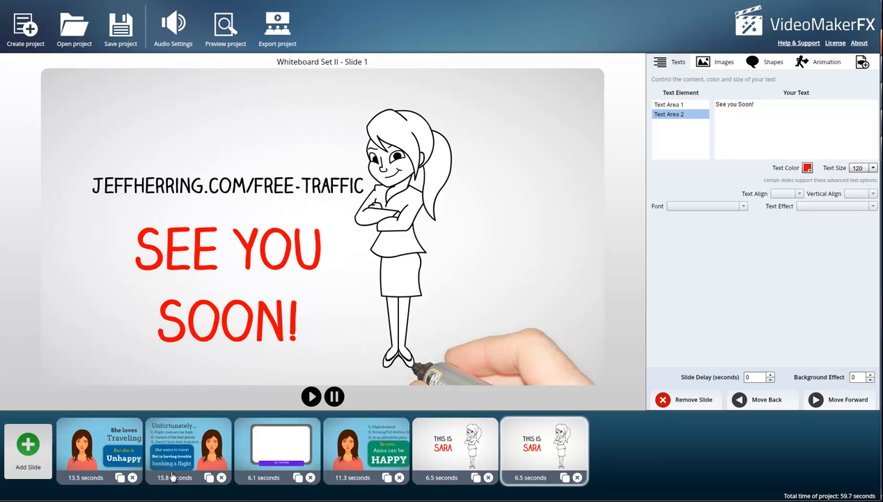
Step: Save the project and confirm the Saved message, moving on to the audio settings
left_click(121, 25)
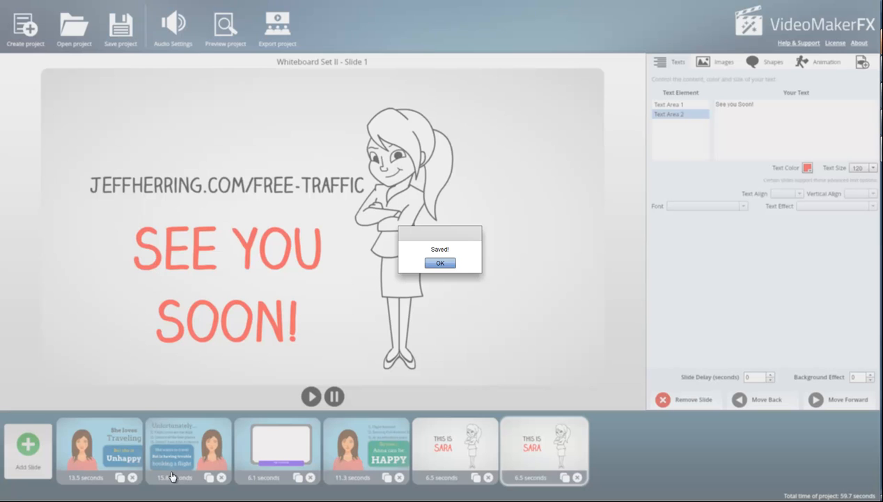
left_click(440, 262)
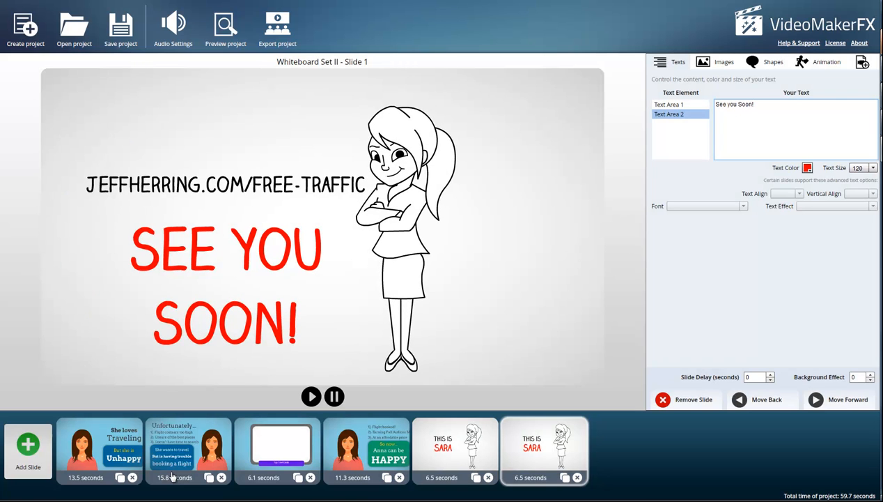
left_click(173, 22)
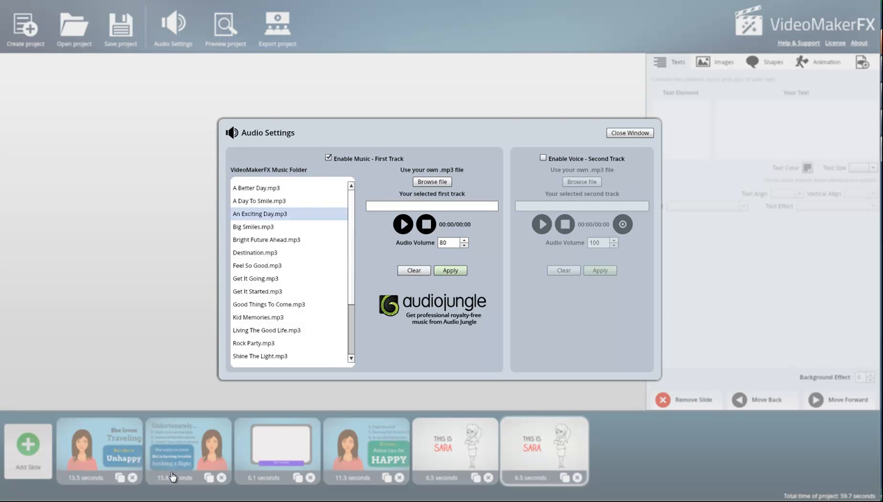
Step: Try Good Things To Come.mp3, then apply Living The Good Life.mp3 as background music and close Audio Settings
scroll("down", 3)
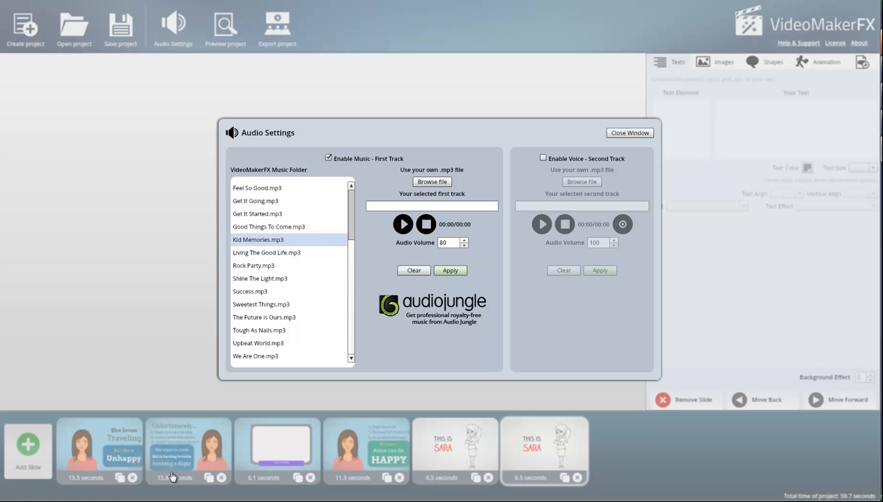
left_click(267, 225)
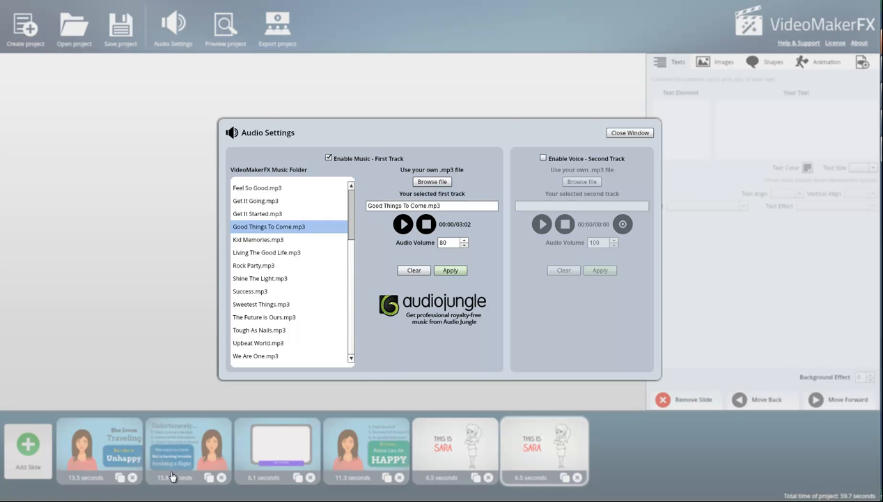
left_click(403, 223)
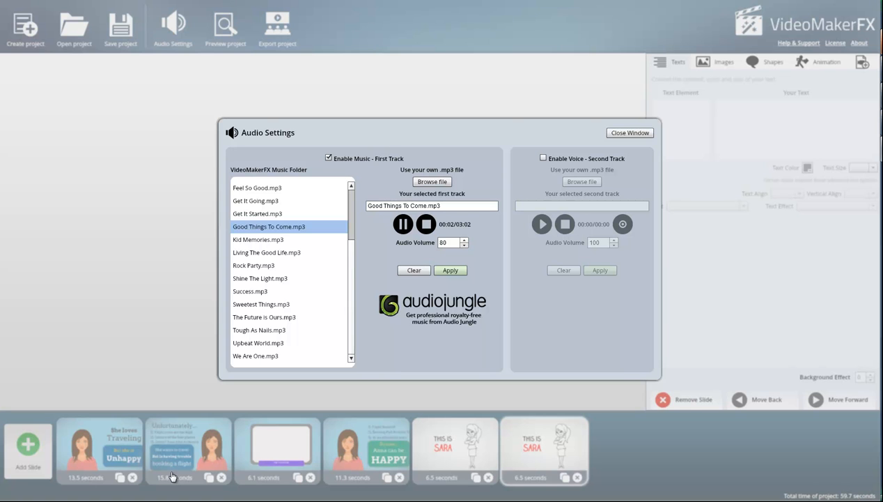
left_click(266, 252)
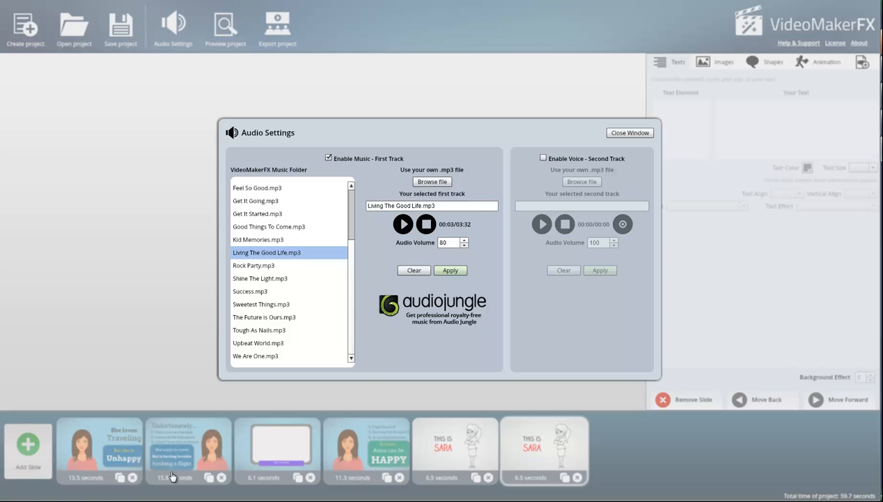
left_click(402, 223)
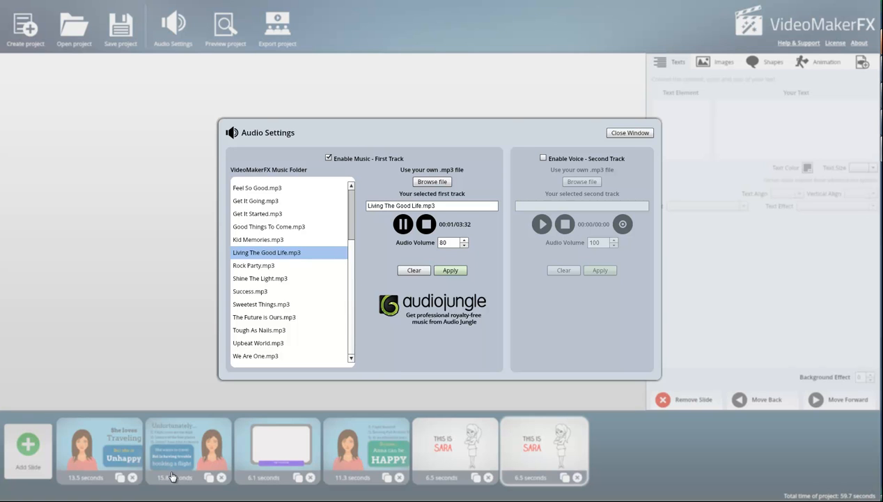
left_click(629, 133)
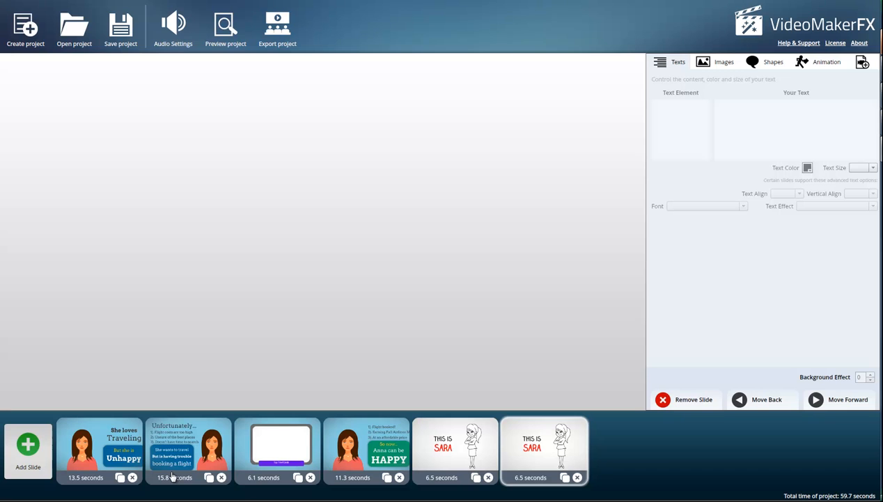
Step: Save the project again and dismiss the Saved! confirmation
left_click(120, 25)
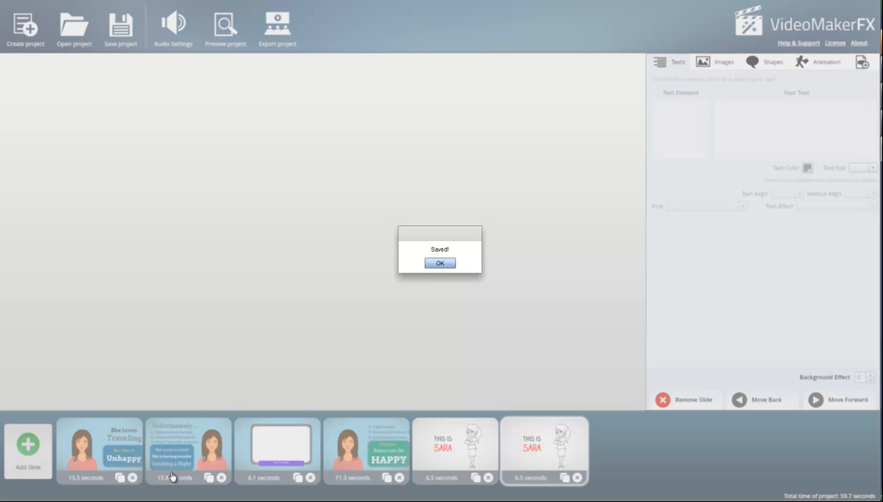
left_click(441, 262)
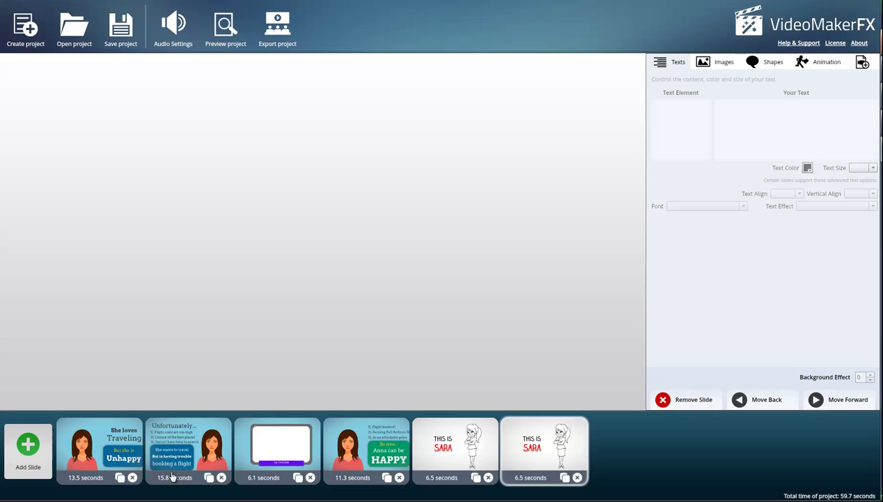
left_click(226, 23)
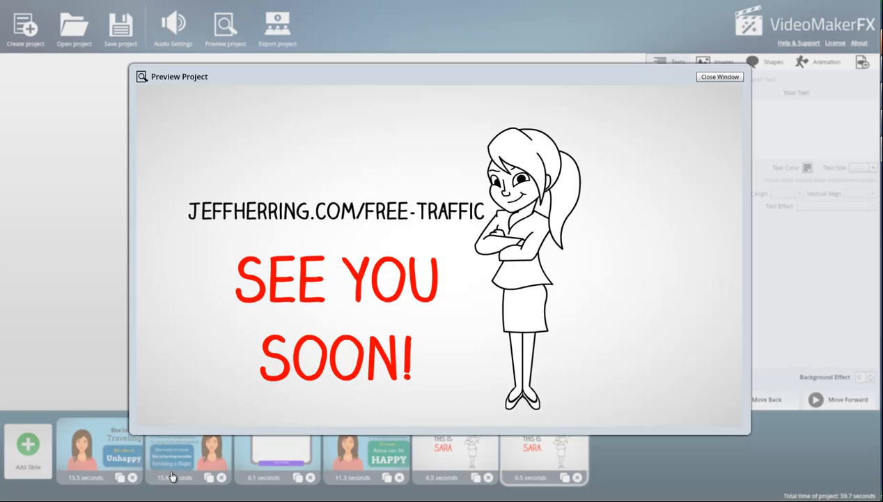
left_click(719, 77)
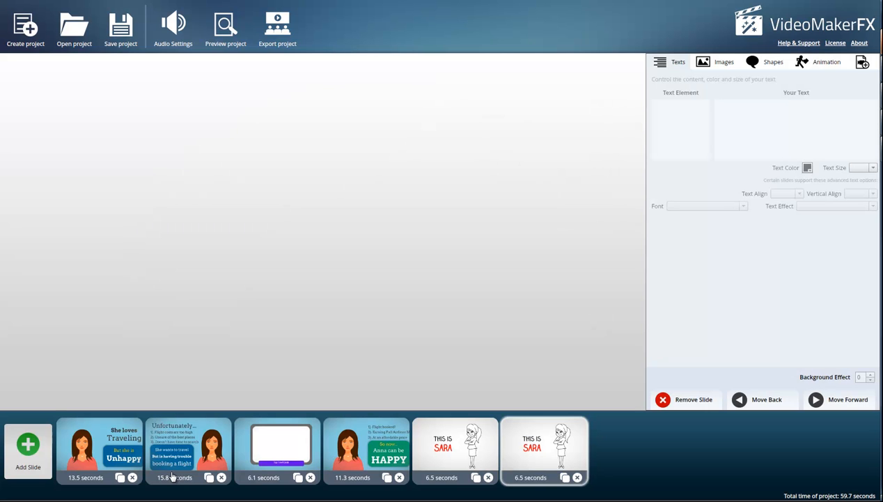
Step: Start a new slide, browse the Whiteboard I layouts, then choose the Whiteboard Set II theme
left_click(27, 443)
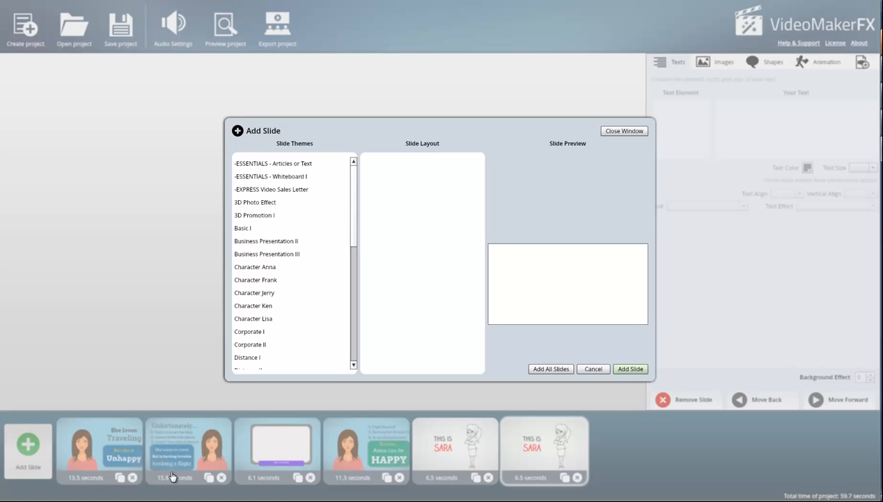
left_click(271, 175)
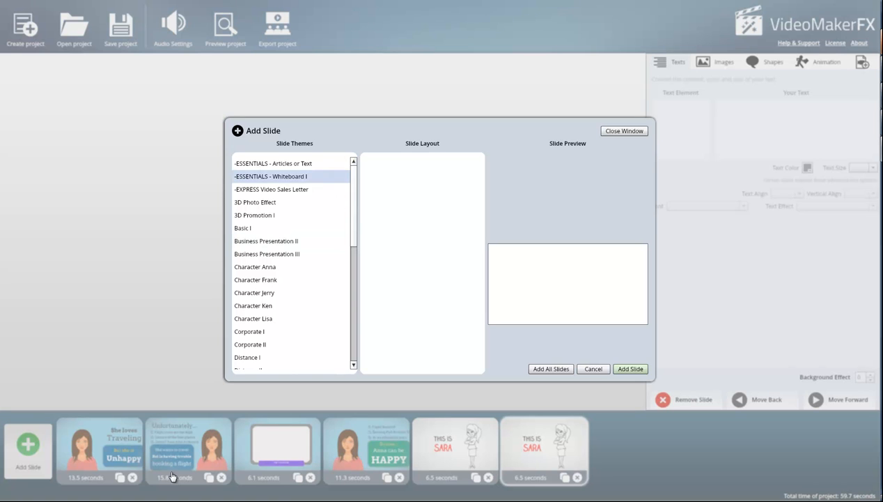
left_click(269, 176)
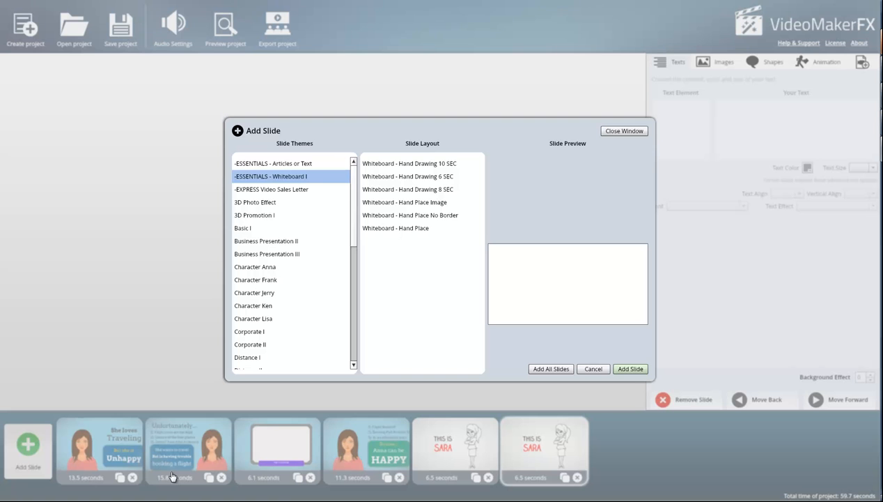
left_click(255, 201)
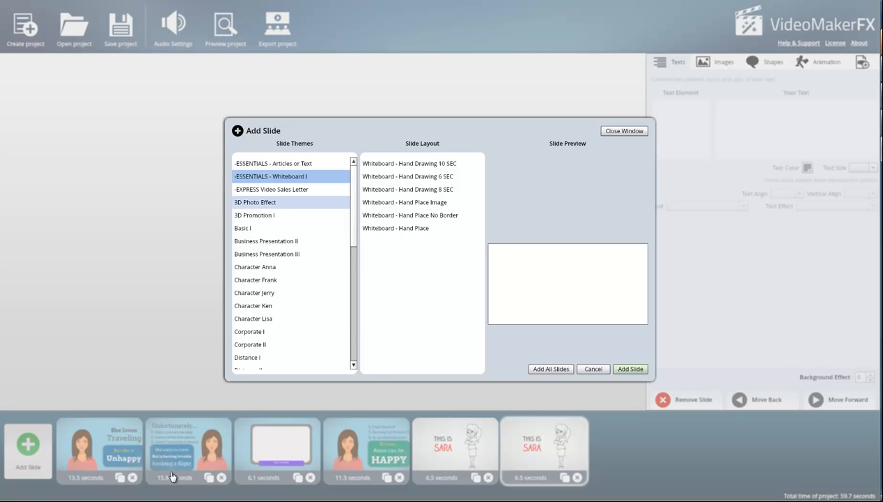
scroll("down", 3)
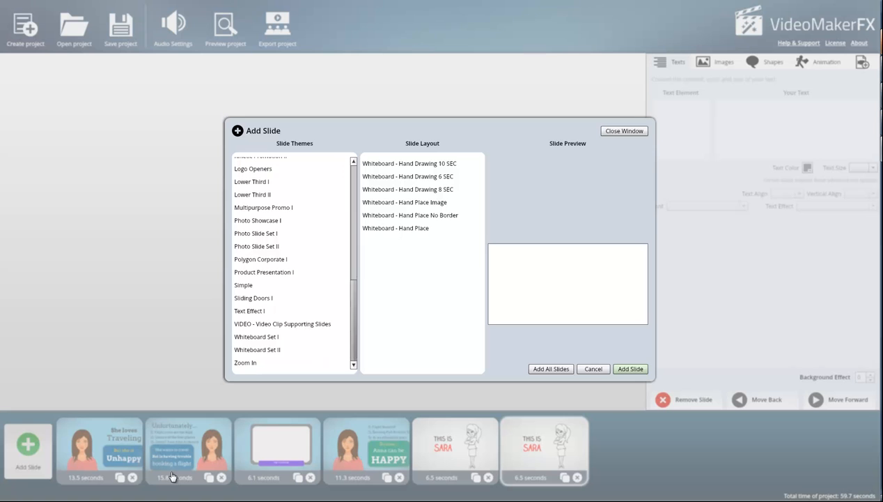
left_click(257, 349)
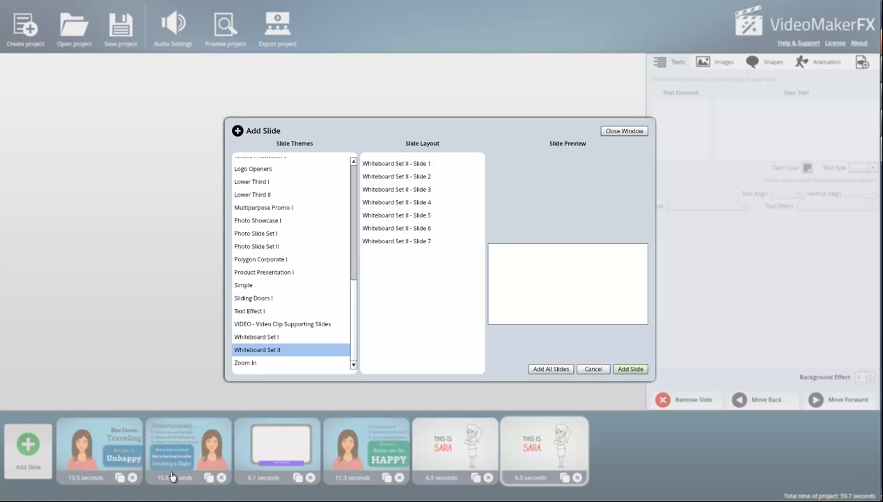
Step: Preview Whiteboard Set II Slides 4 through 1 and add the Slide 2 million-subscribers layout
left_click(396, 201)
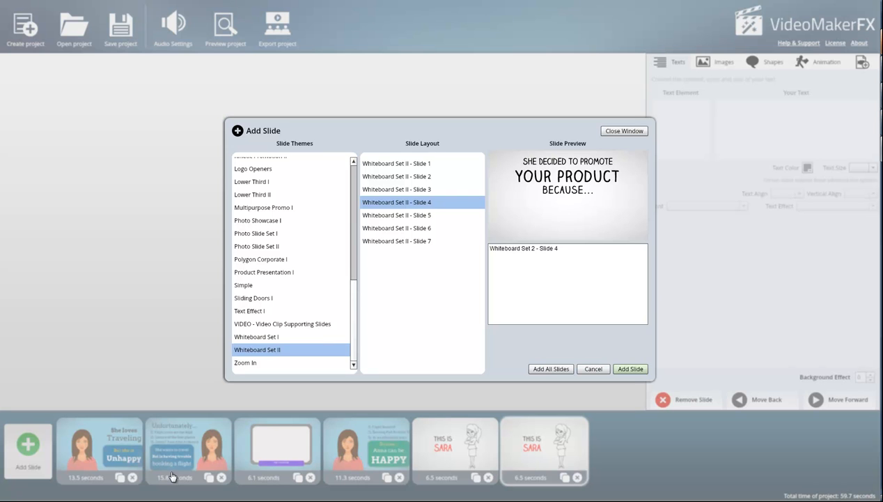
left_click(397, 189)
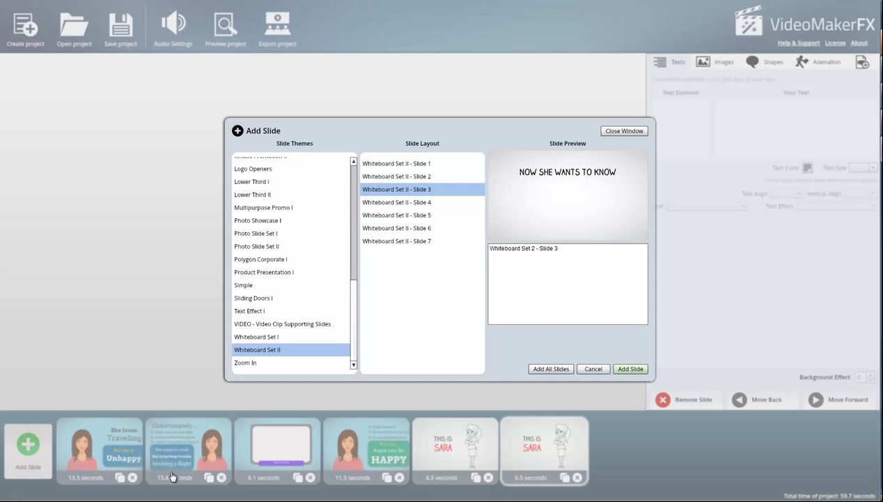
left_click(399, 175)
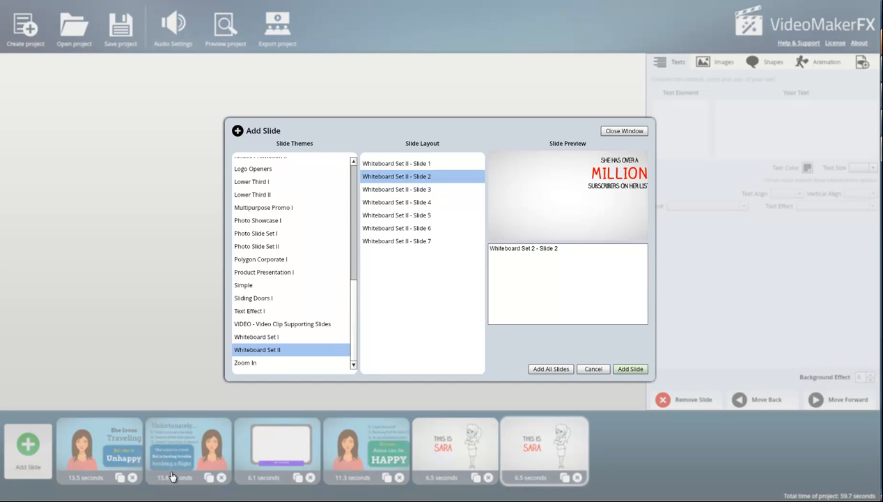
left_click(397, 162)
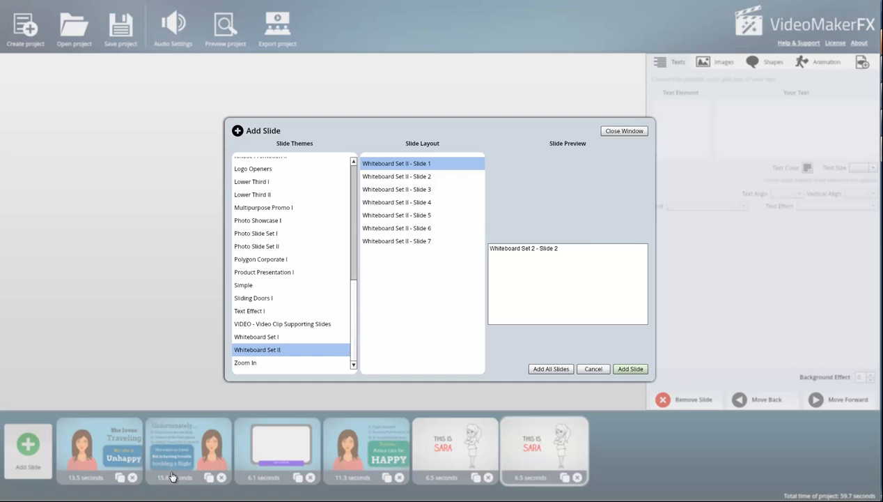
left_click(396, 176)
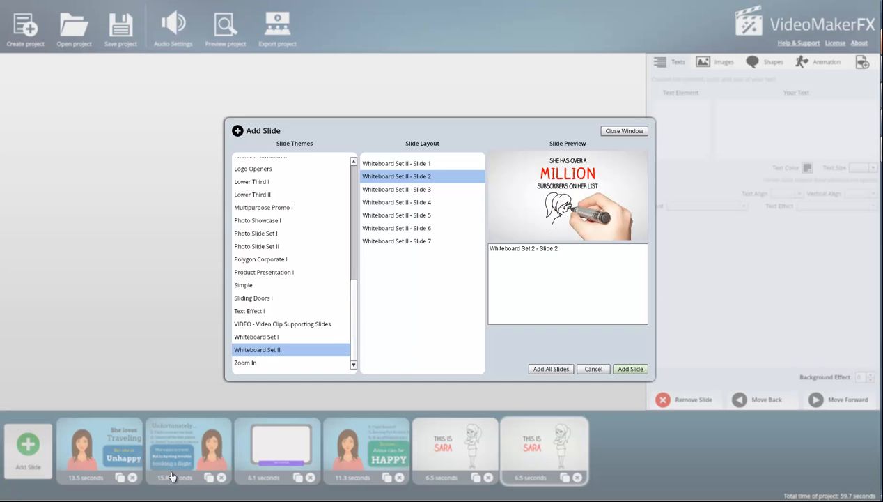
left_click(629, 367)
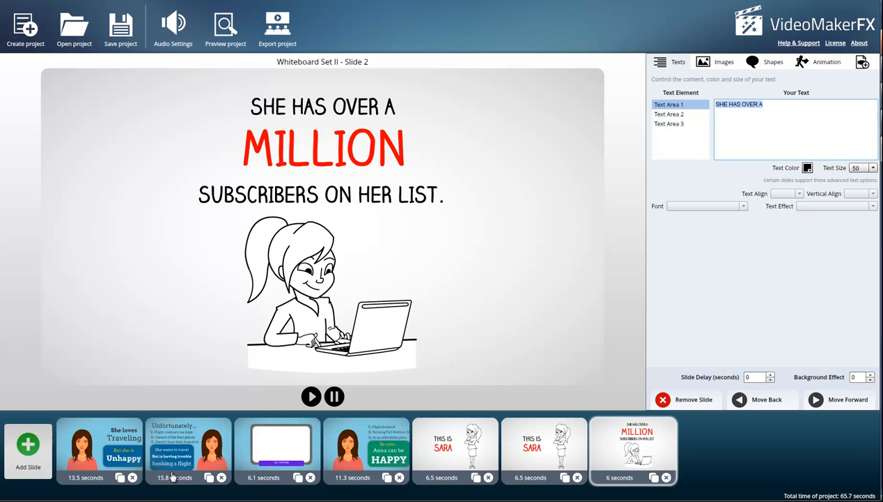
Step: Set Text Area 1 to "Go Get This Stuff!" and Text Area 2 to the jeffherring.com link at a smaller text size
type("Go Get")
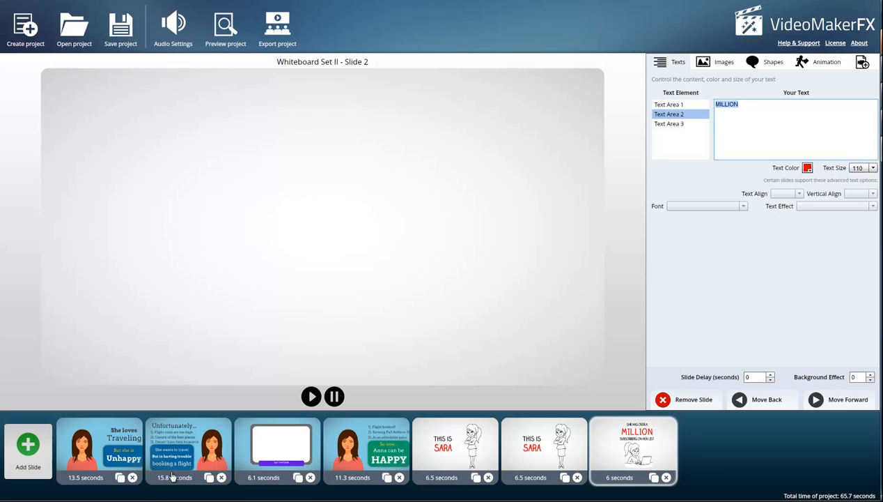
type("JE")
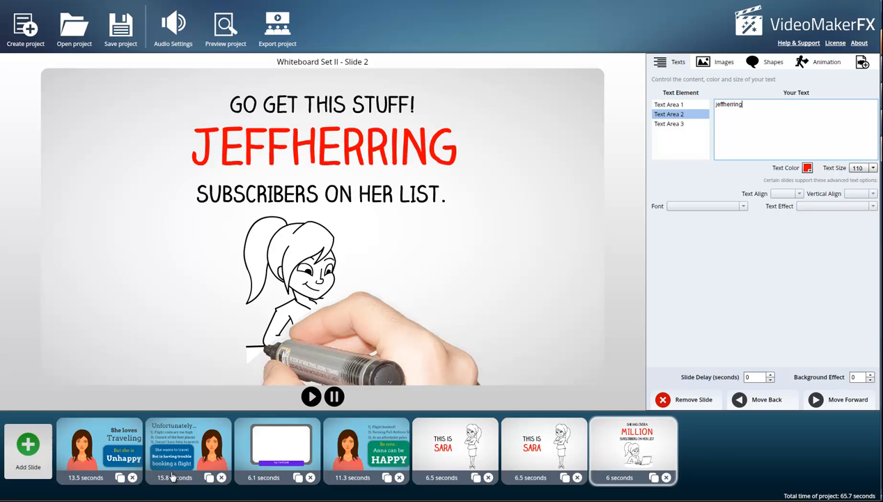
type(".com.c")
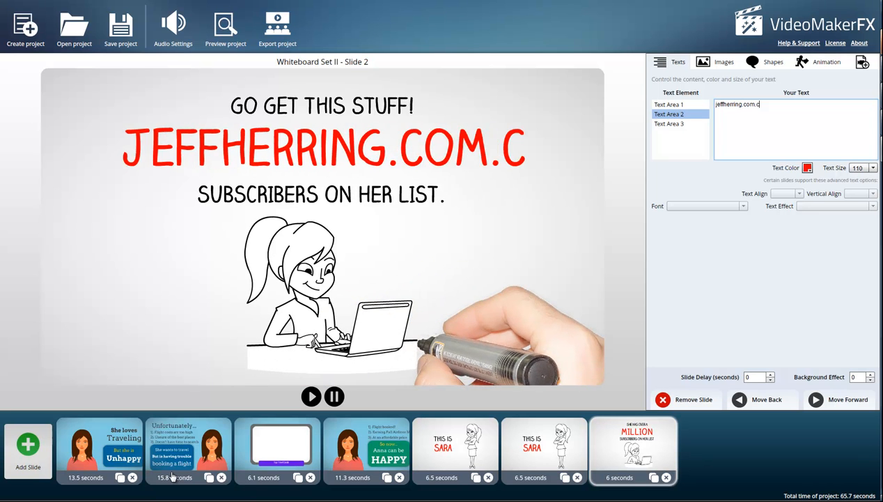
key("Backspace")
type("/videofx")
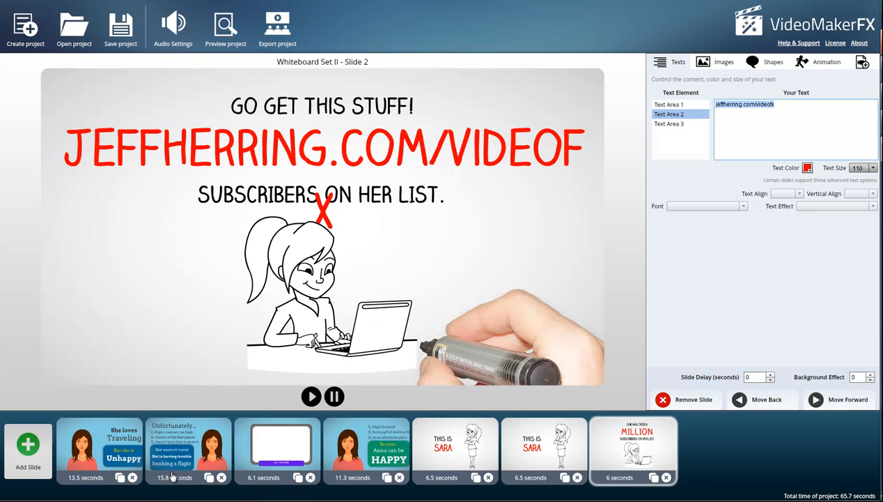
left_click(869, 167)
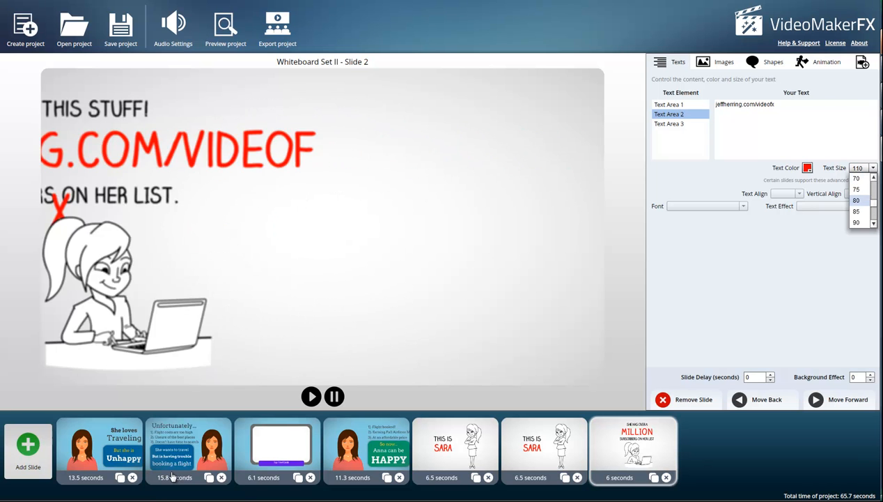
left_click(865, 198)
type("go use")
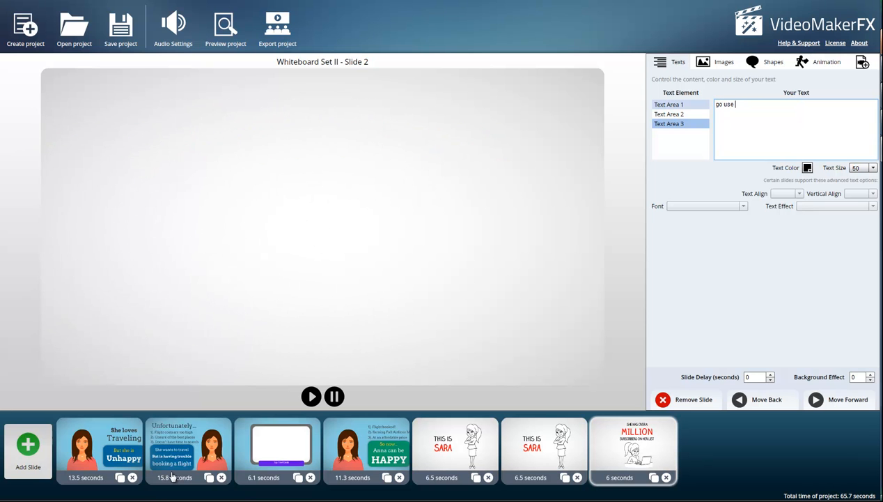
Step: Rewrite Text Area 3 to read "Go use this stuff"
type("this")
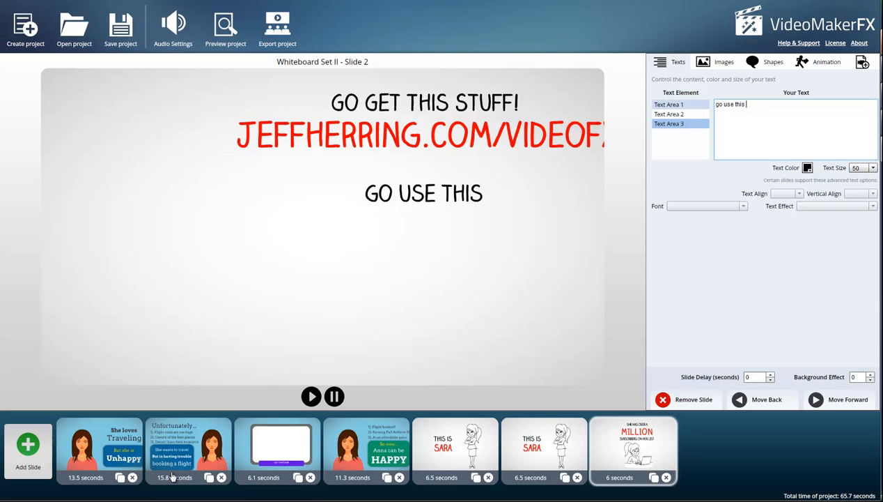
type("stuff")
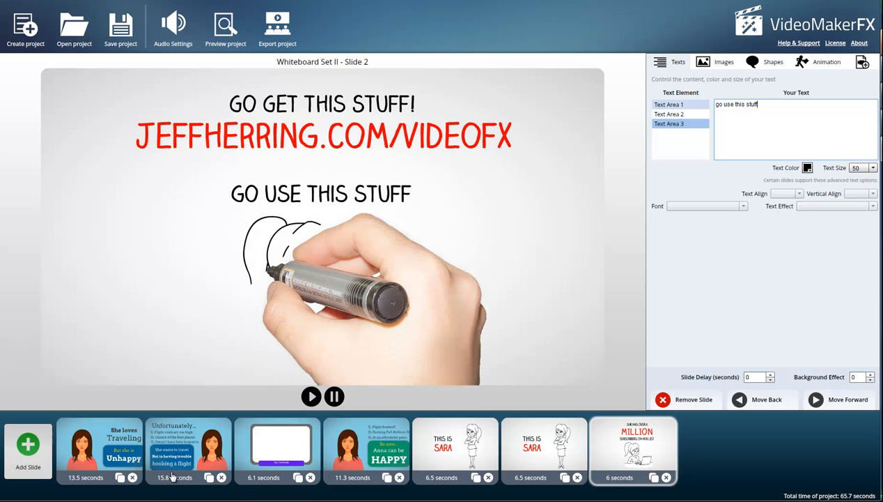